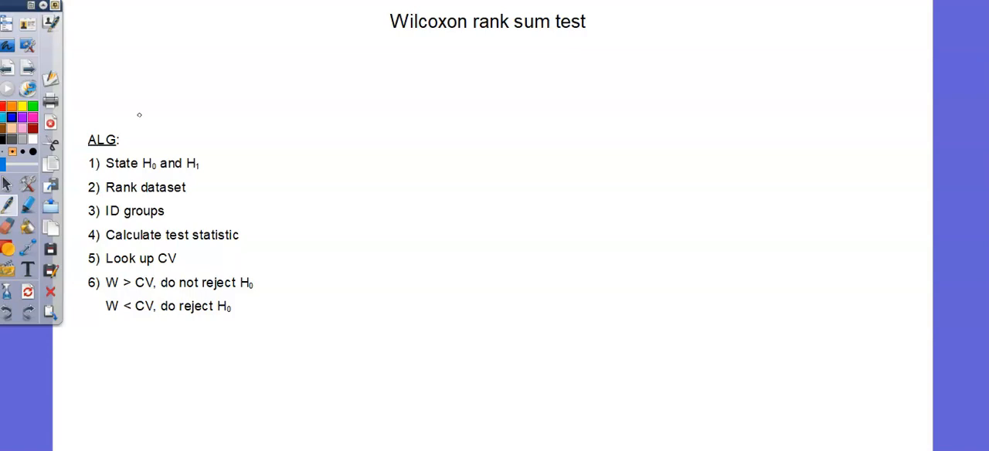
pyautogui.moveTo(97, 51)
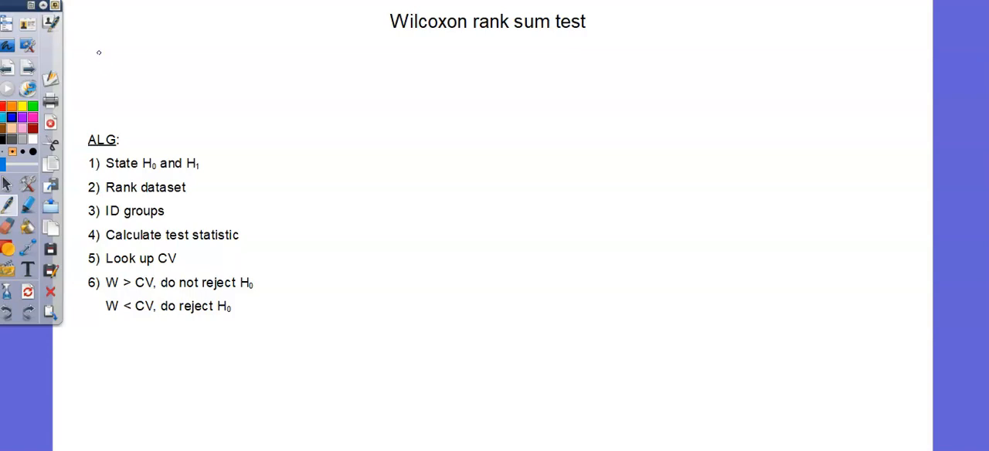
# Step: Handwrite the conditions 'independent groups', 'symmetric data' and 'continuous data' in blue
pyautogui.moveTo(96, 61); pyautogui.dragTo(121, 54)
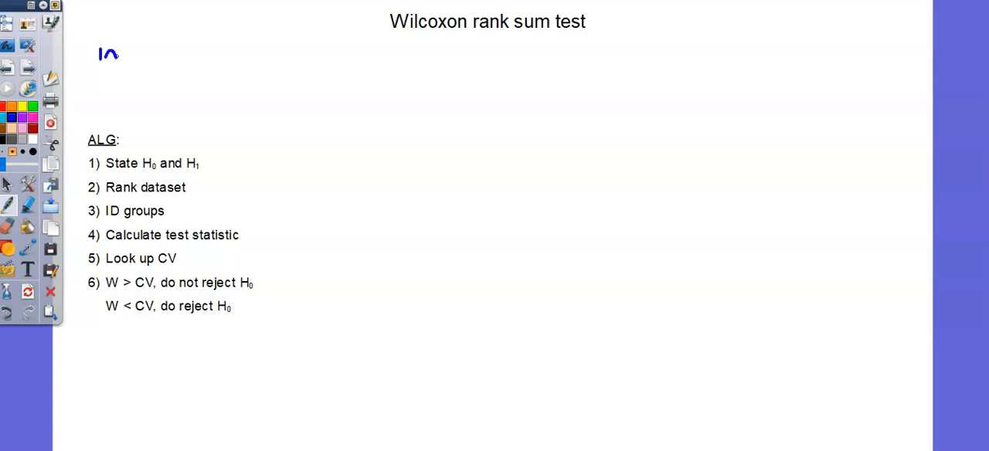
pyautogui.moveTo(108, 54); pyautogui.dragTo(286, 54)
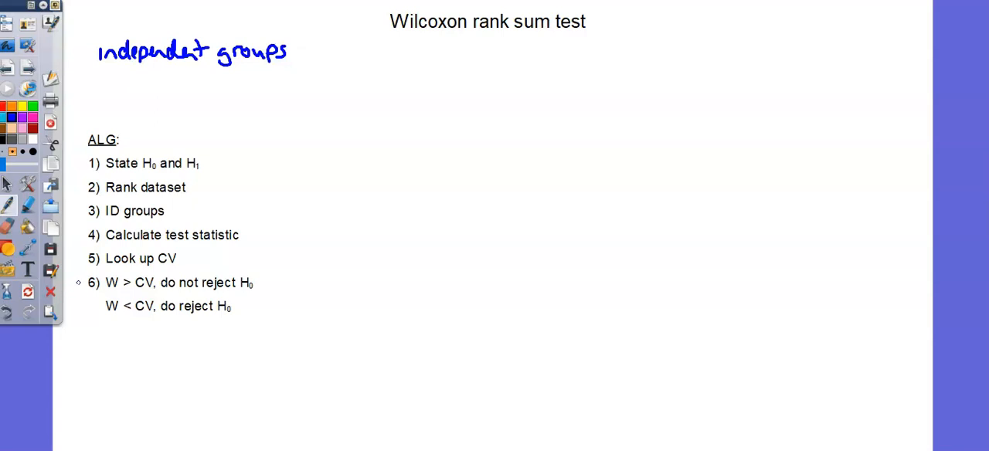
pyautogui.moveTo(96, 85); pyautogui.dragTo(131, 90)
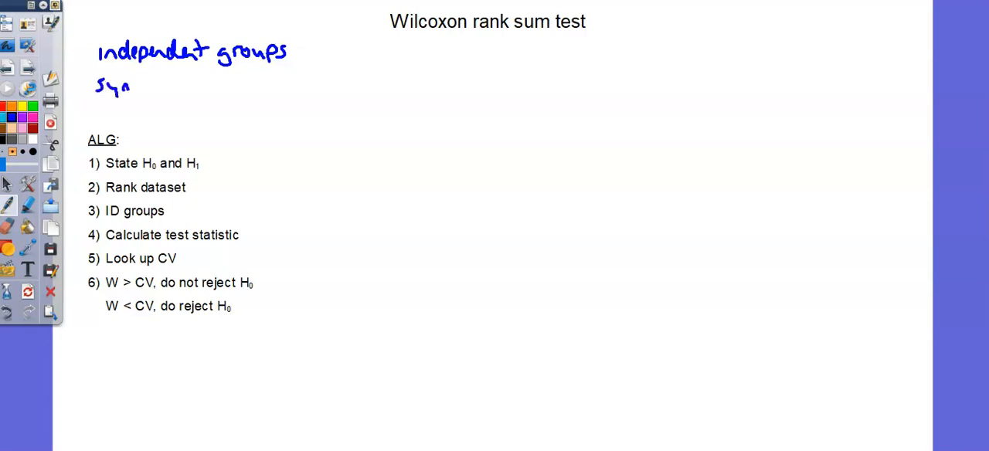
pyautogui.write('symmetric data')
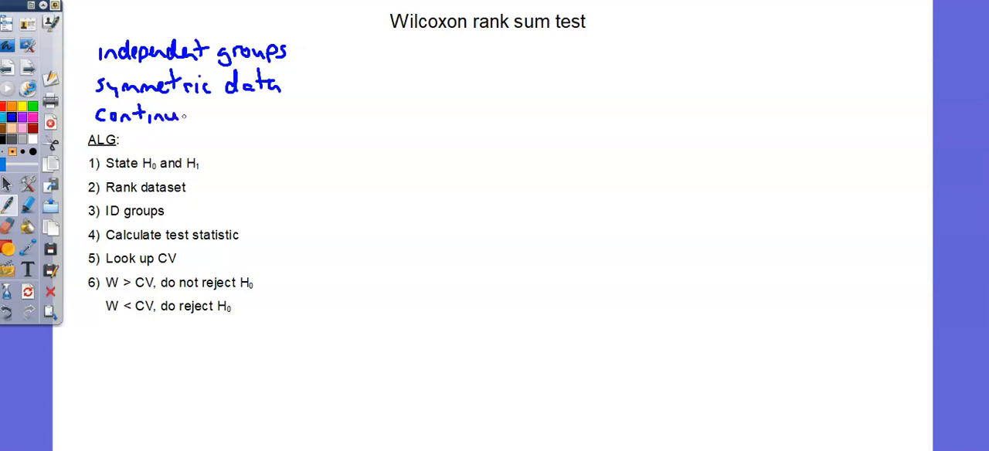
pyautogui.moveTo(186, 115); pyautogui.dragTo(279, 116)
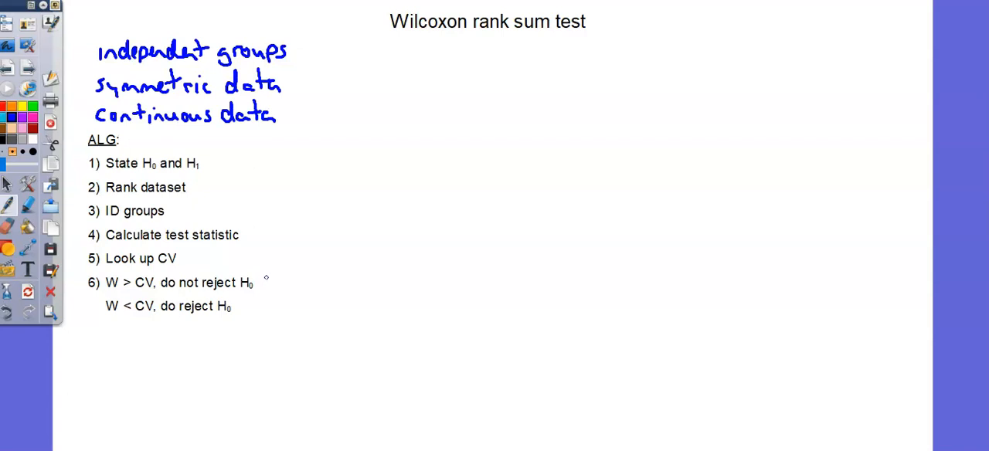
pyautogui.moveTo(312, 159)
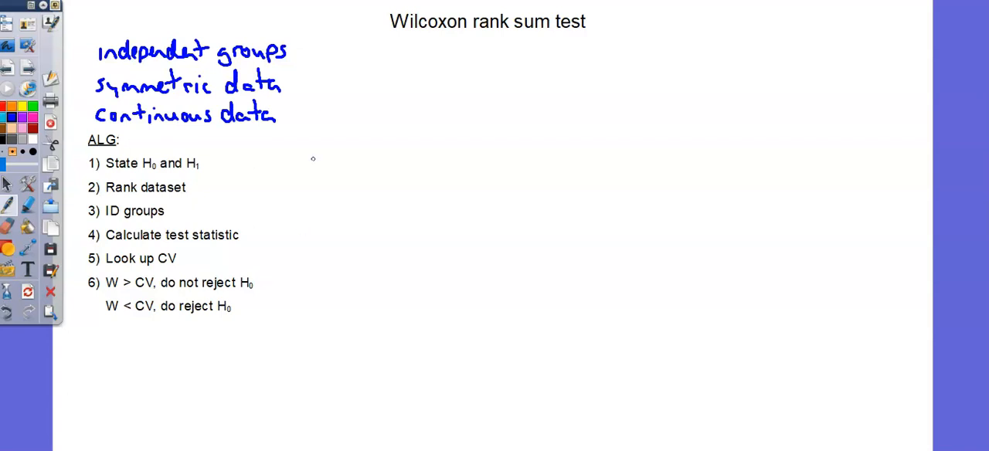
# Step: Add the note '(may/may not be same size)' after independent groups
pyautogui.moveTo(302, 50); pyautogui.dragTo(340, 53)
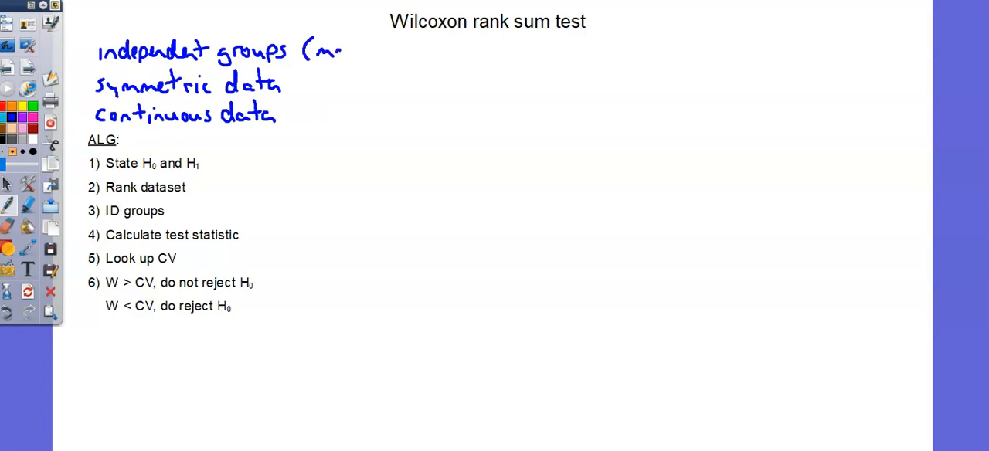
pyautogui.moveTo(332, 51); pyautogui.dragTo(389, 51)
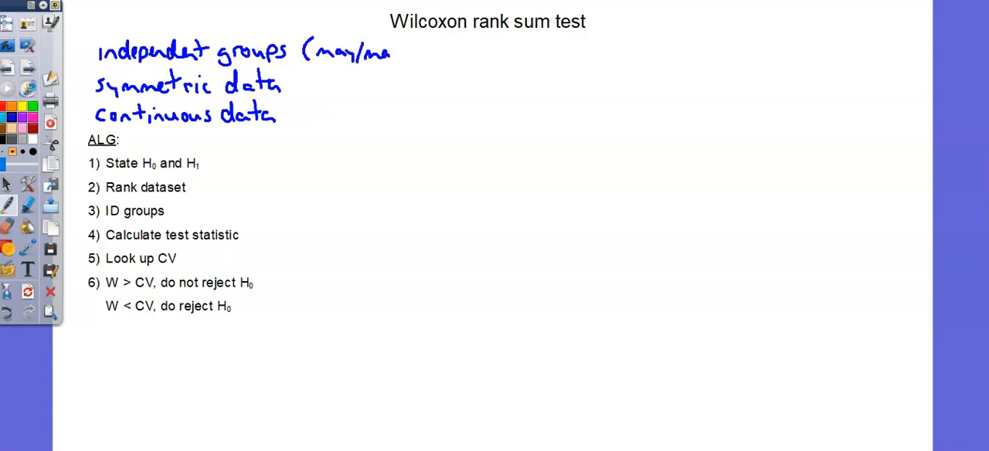
pyautogui.moveTo(394, 53); pyautogui.dragTo(448, 53)
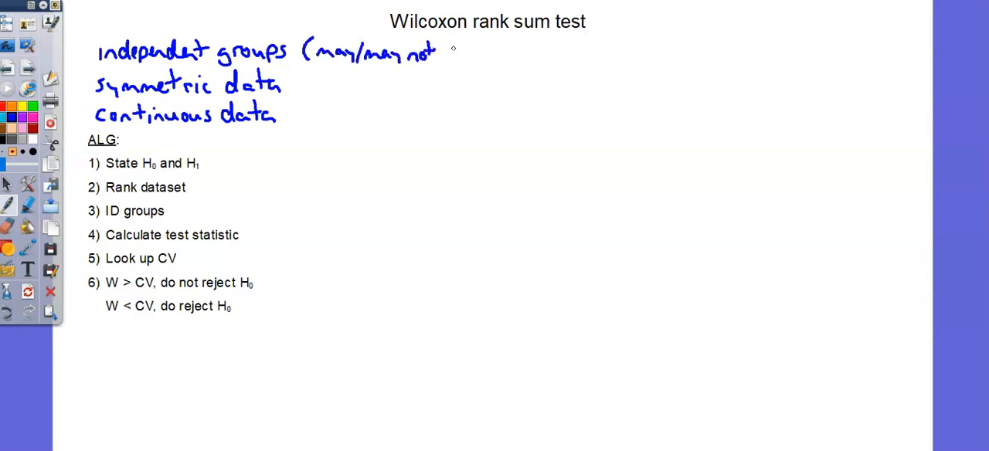
pyautogui.moveTo(448, 52); pyautogui.dragTo(502, 53)
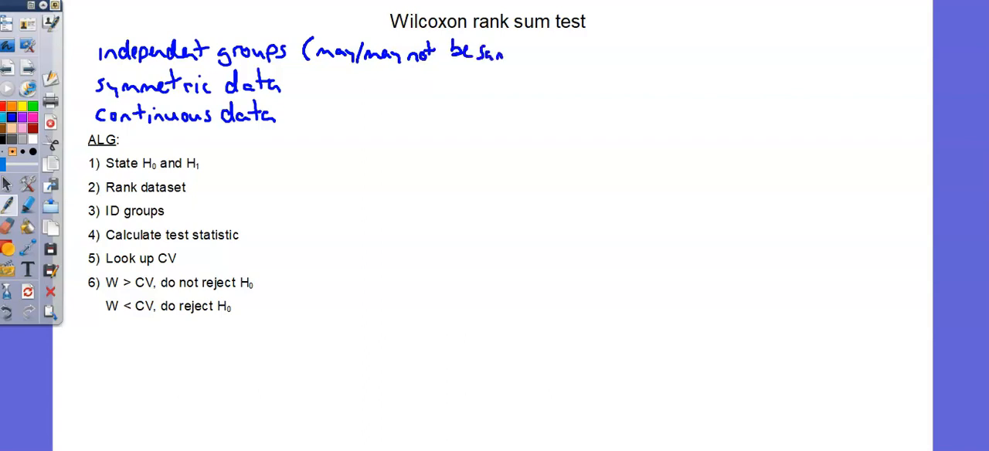
pyautogui.moveTo(502, 53); pyautogui.dragTo(564, 52)
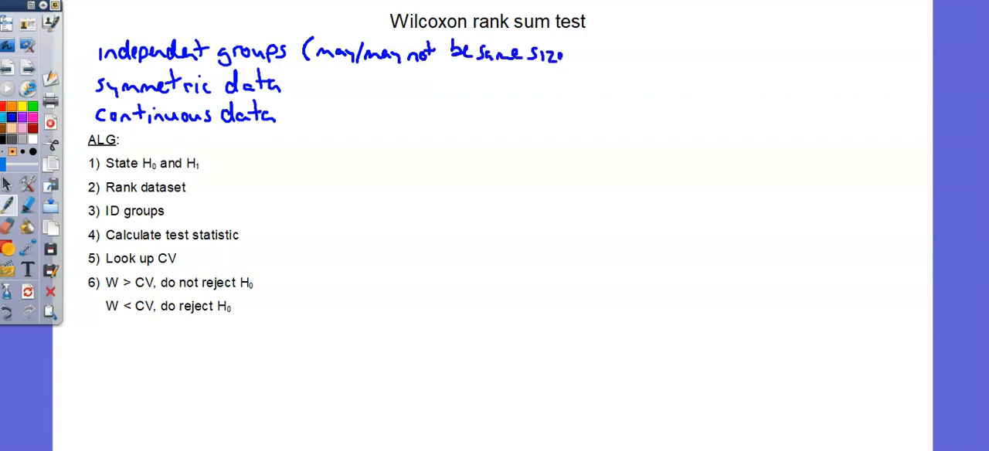
pyautogui.moveTo(559, 54); pyautogui.dragTo(575, 58)
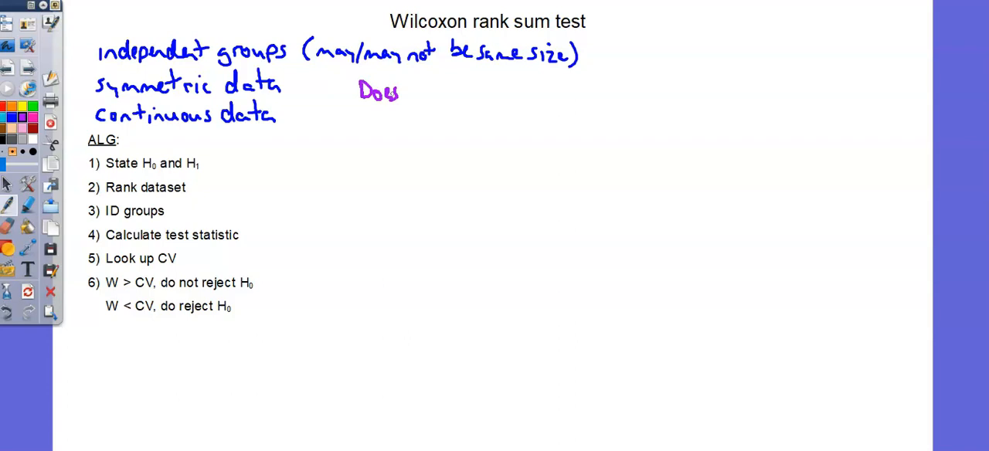
# Step: Handwrite 'Does B12 affect brain size?' in purple beside the conditions
pyautogui.moveTo(418, 90); pyautogui.dragTo(445, 92)
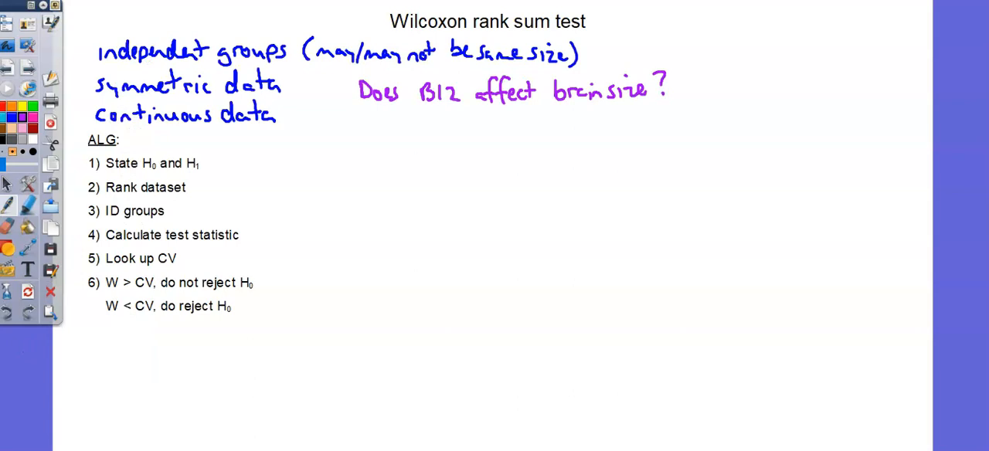
pyautogui.moveTo(355, 173)
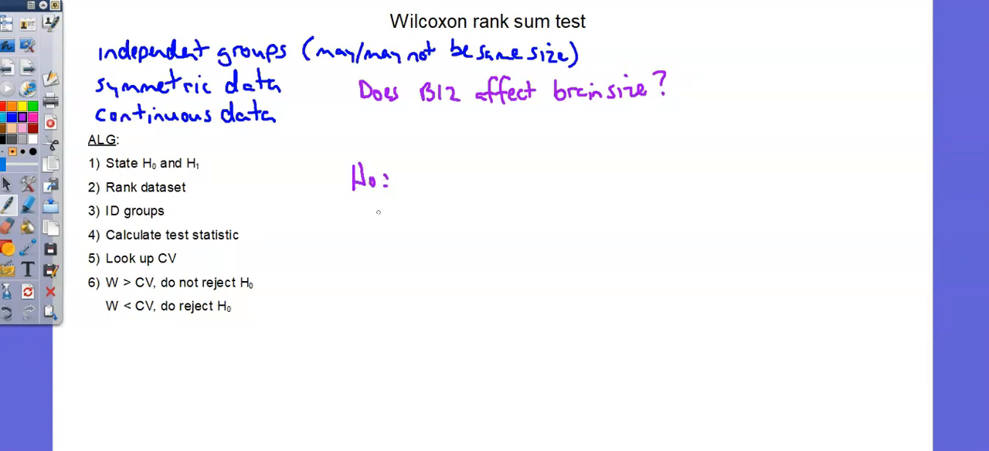
# Step: Write 'H1: B12 does affect brain size' below the null hypothesis
pyautogui.write('H₁:')
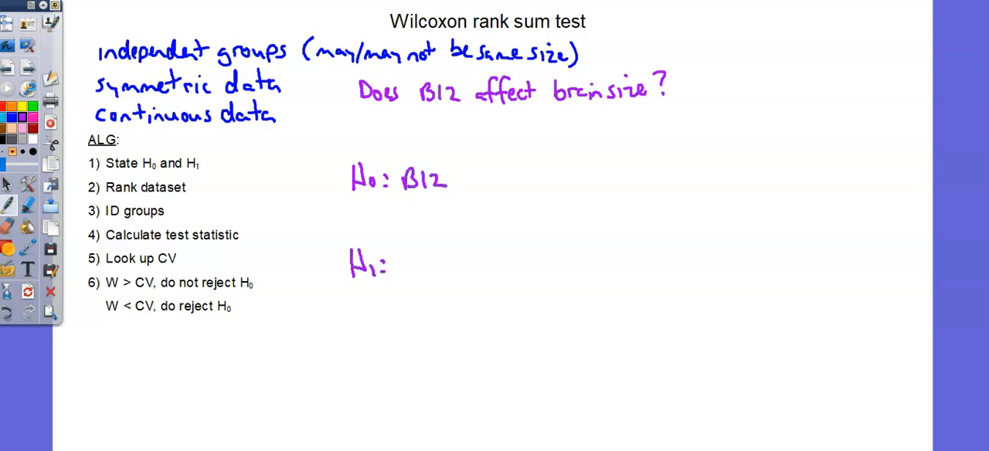
pyautogui.write('does affect brain s')
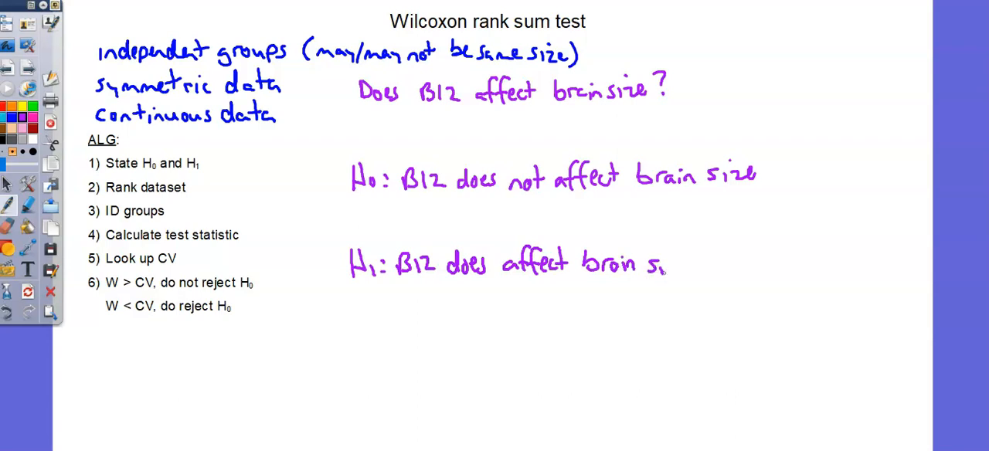
pyautogui.moveTo(664, 263); pyautogui.dragTo(687, 266)
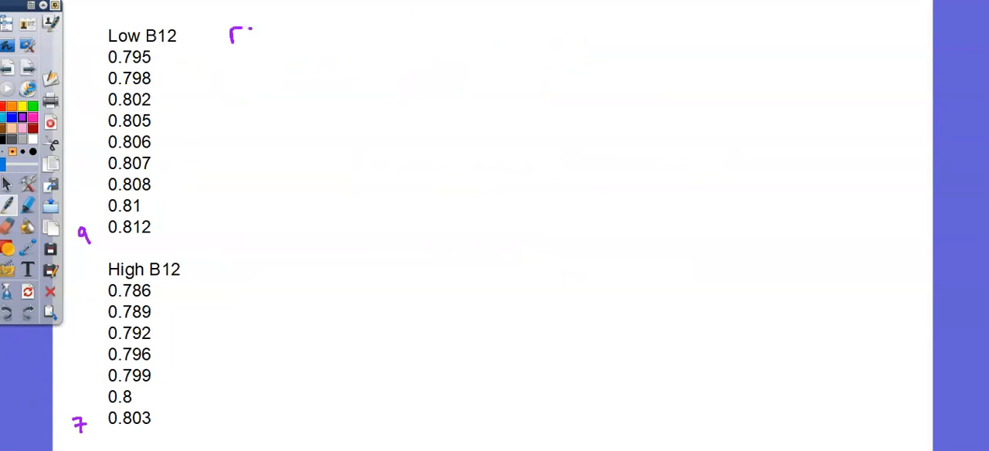
# Step: Write the 'rank' header and ranks 2 and 3 beside 0.789 and 0.792
pyautogui.write('rank')
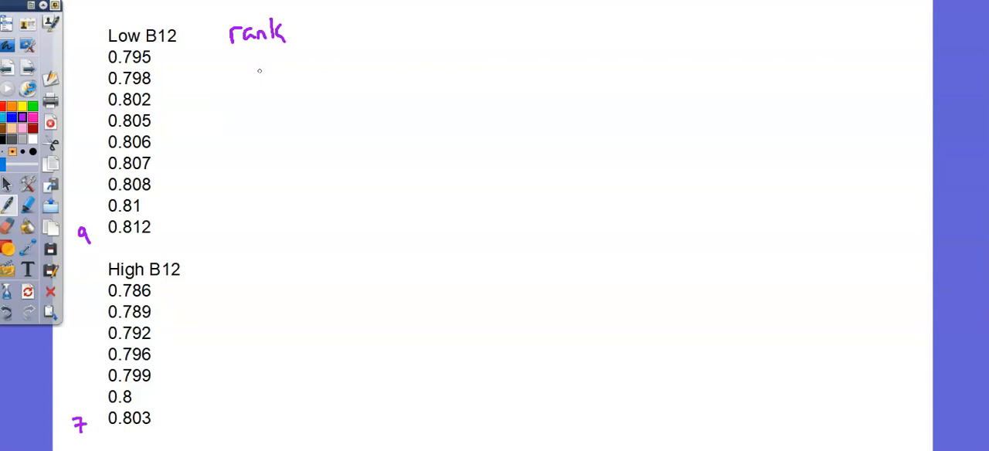
pyautogui.moveTo(260, 76)
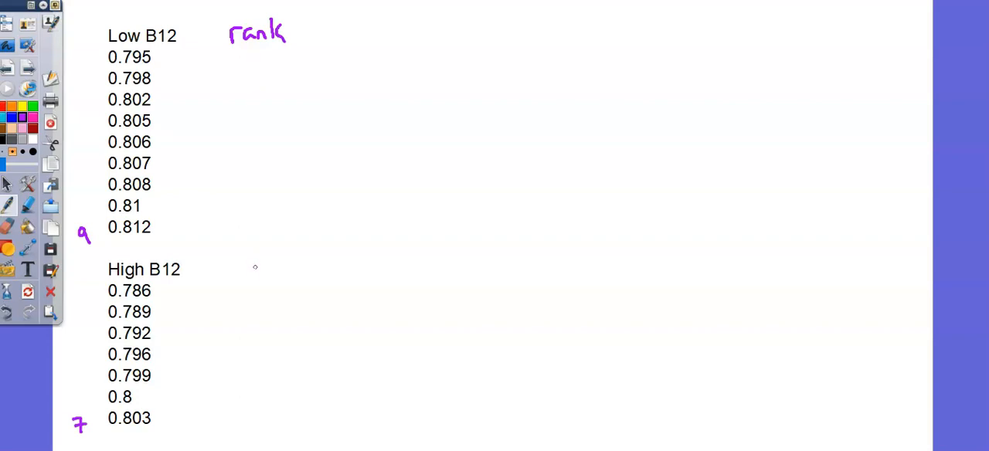
pyautogui.moveTo(247, 285)
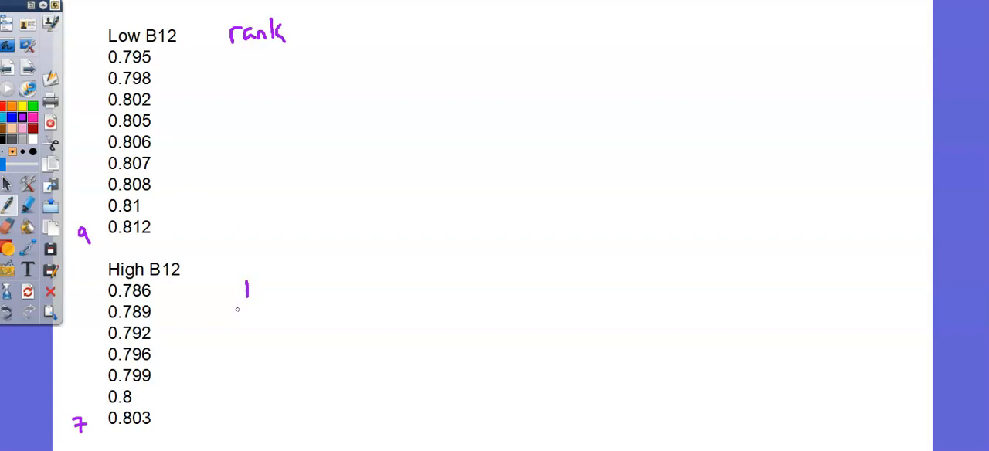
pyautogui.moveTo(240, 300); pyautogui.dragTo(250, 303)
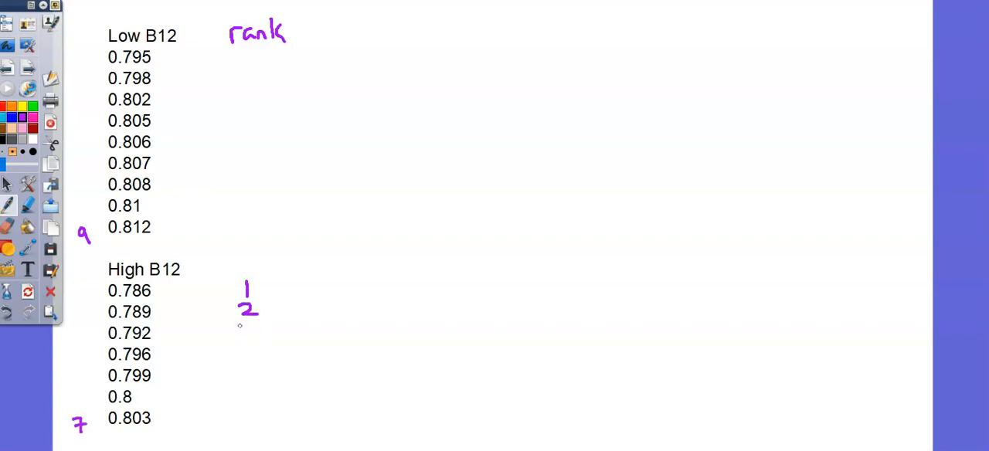
pyautogui.moveTo(240, 324); pyautogui.dragTo(251, 343)
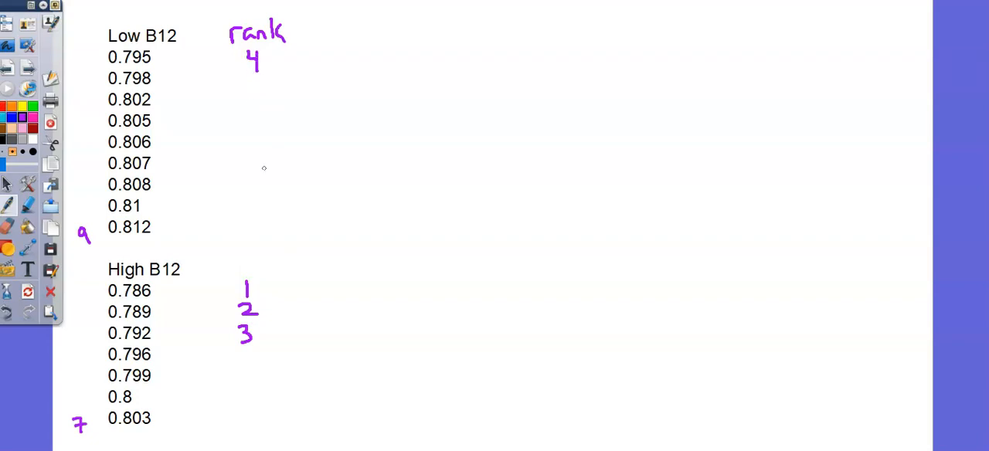
pyautogui.moveTo(241, 355)
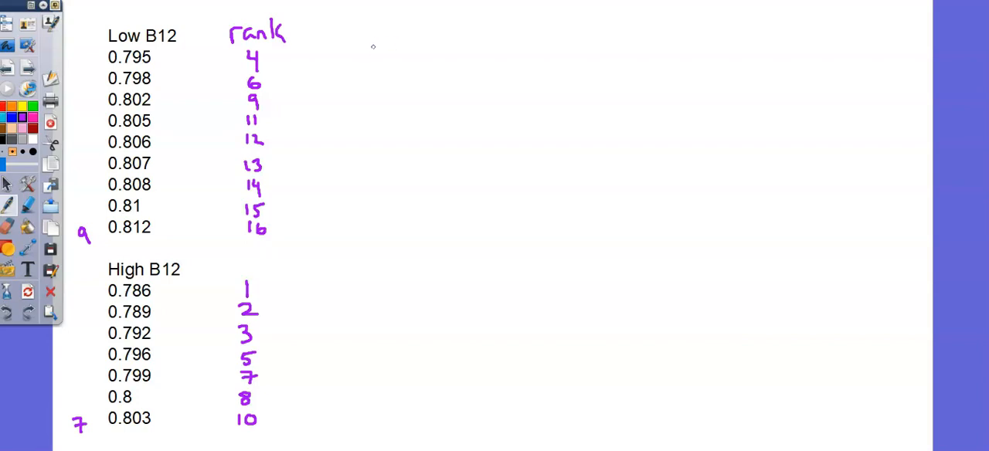
pyautogui.moveTo(354, 45)
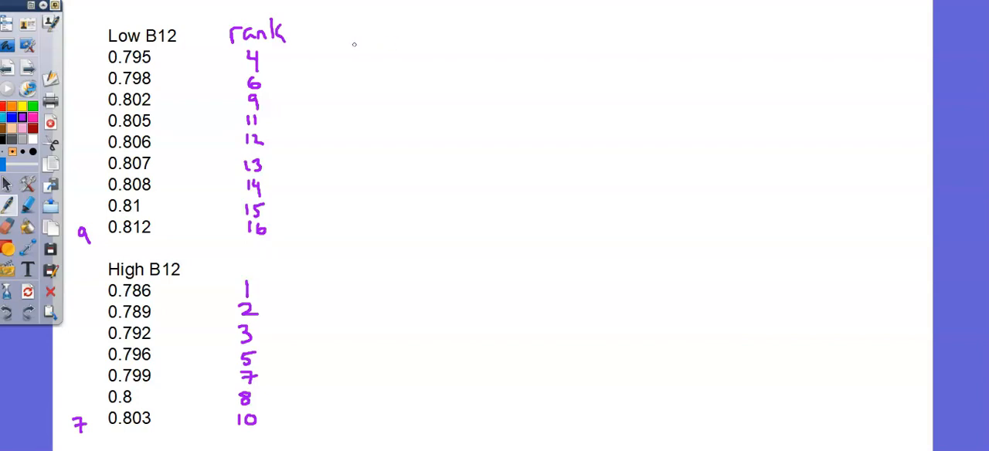
pyautogui.moveTo(343, 26)
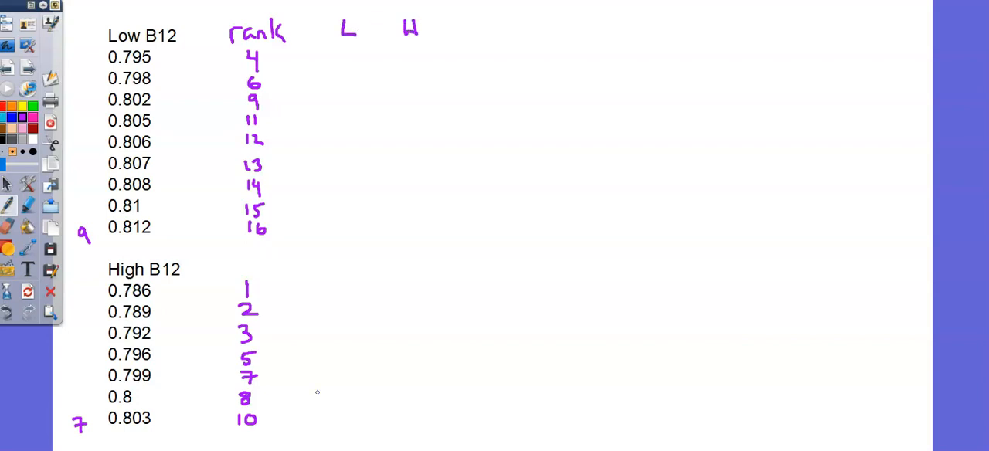
pyautogui.moveTo(272, 289)
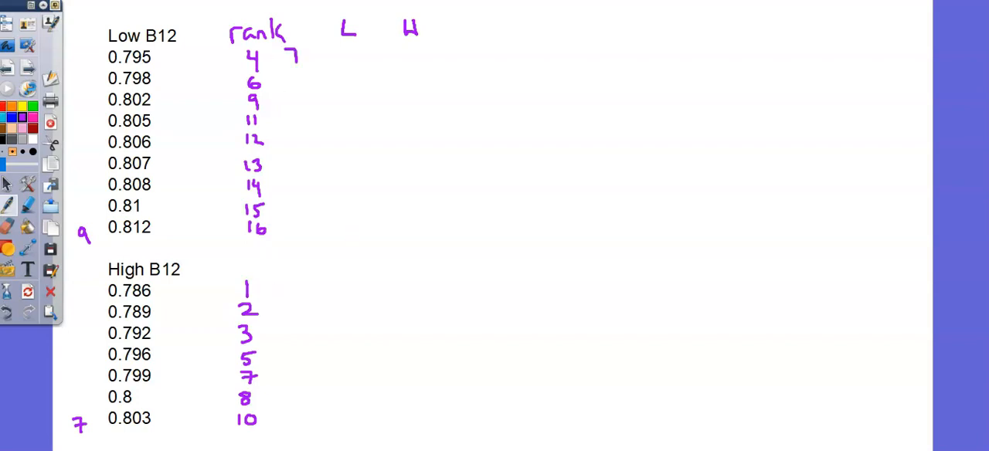
# Step: Bracket the Low B12 ranks with a right arrow and begin the High B12 bracket
pyautogui.moveTo(294, 54); pyautogui.dragTo(294, 235)
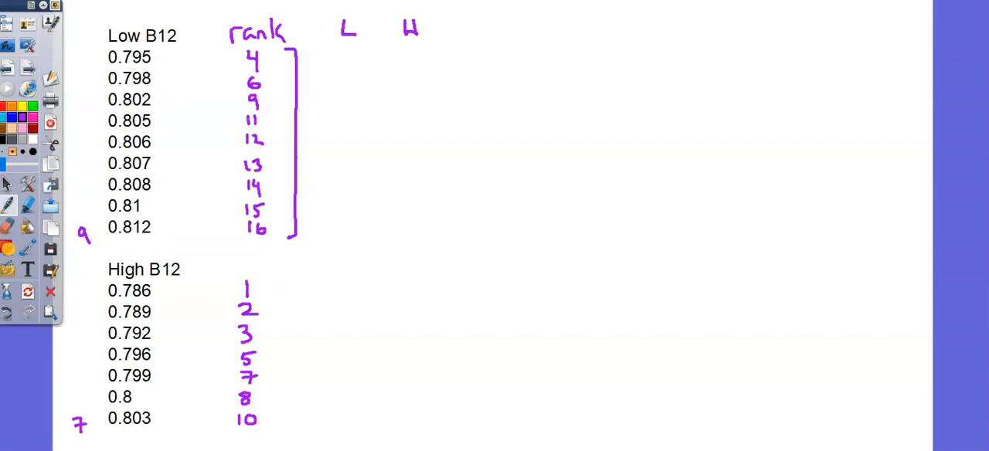
pyautogui.moveTo(296, 158); pyautogui.dragTo(327, 158)
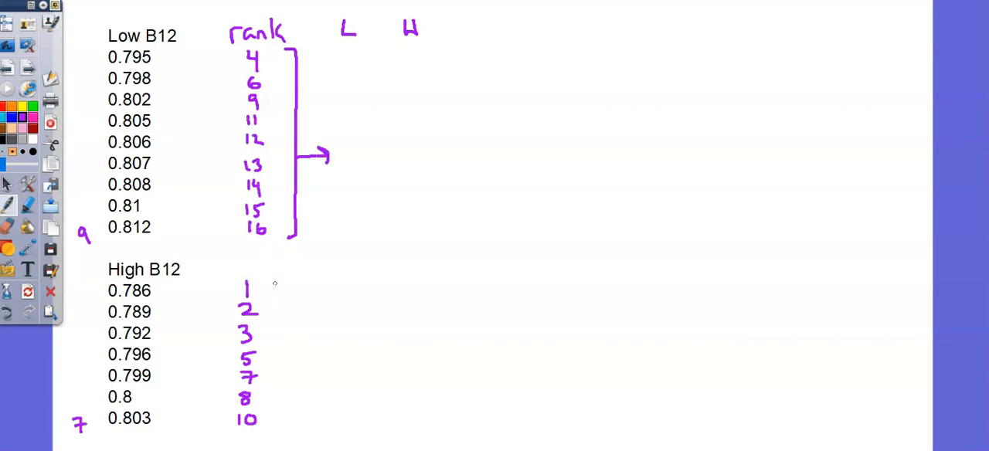
pyautogui.moveTo(275, 278); pyautogui.dragTo(399, 332)
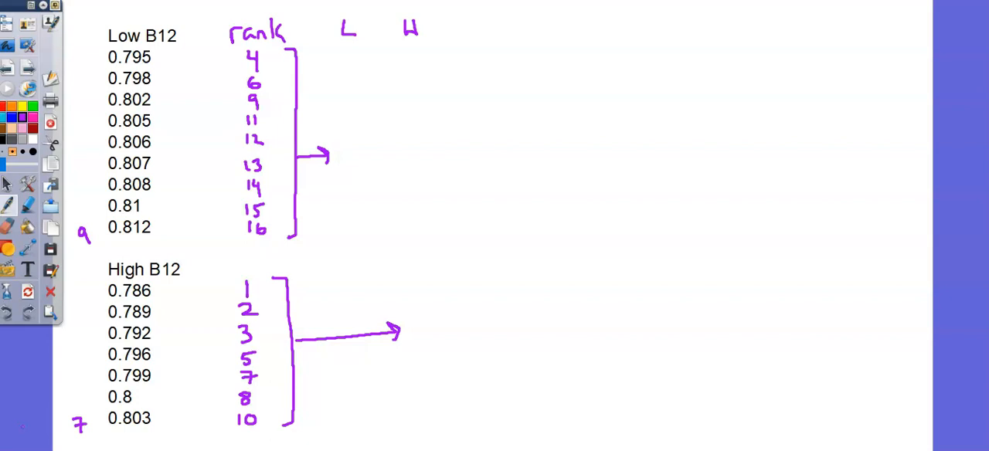
# Step: Write m≤n, W=min(R_m, m(m+n+1)−R_m) and label H with superscript m
pyautogui.write('m')
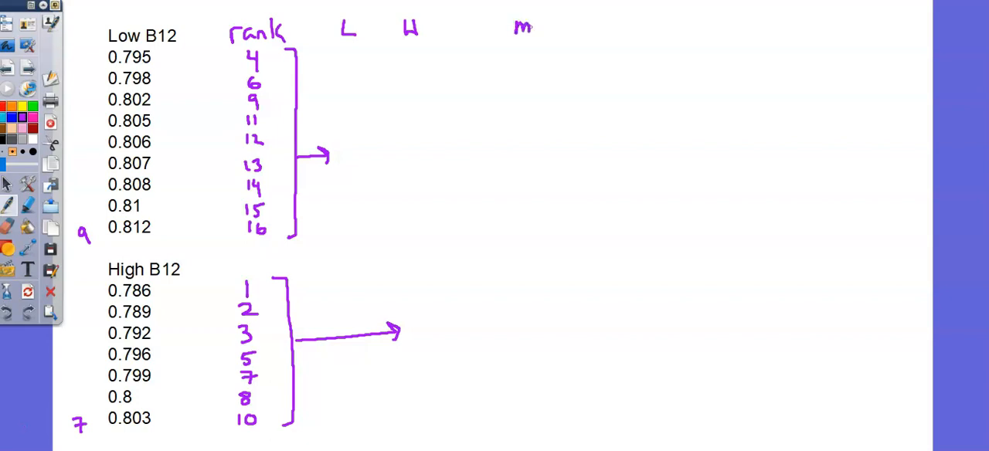
pyautogui.write('≤n, W')
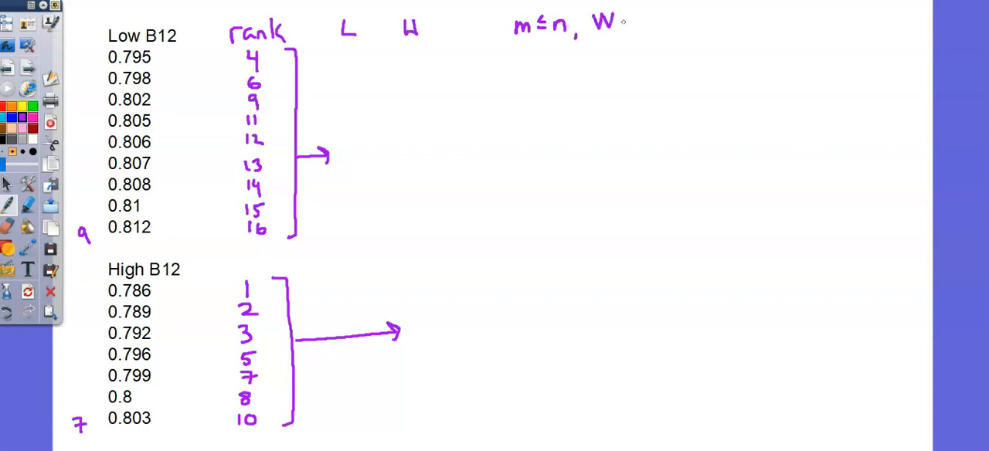
pyautogui.write('=m')
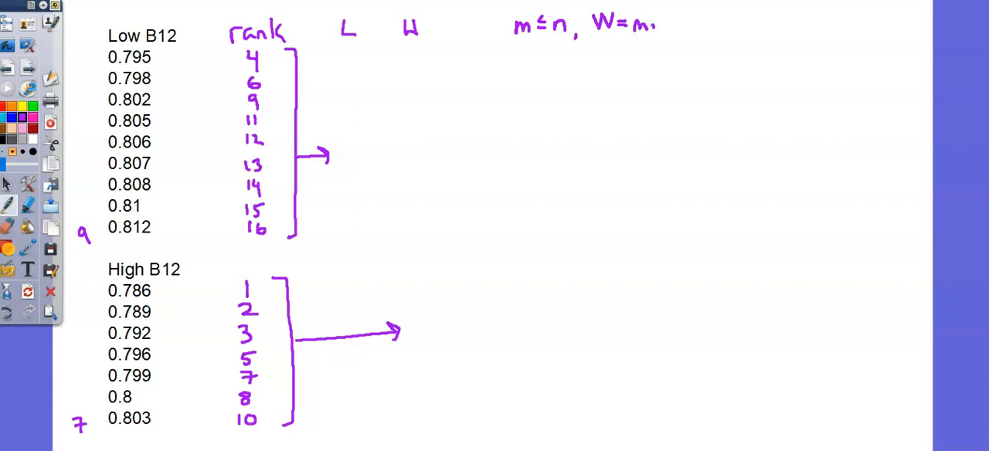
pyautogui.write('min(1')
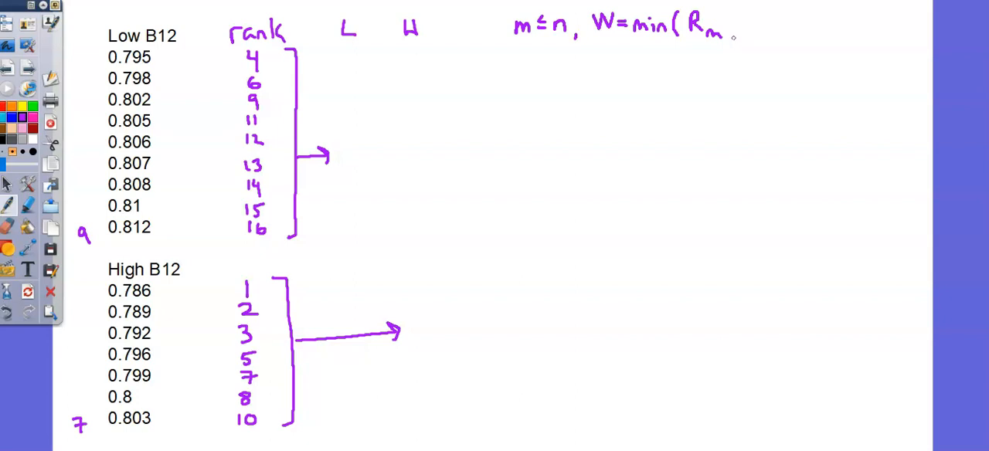
pyautogui.write(',')
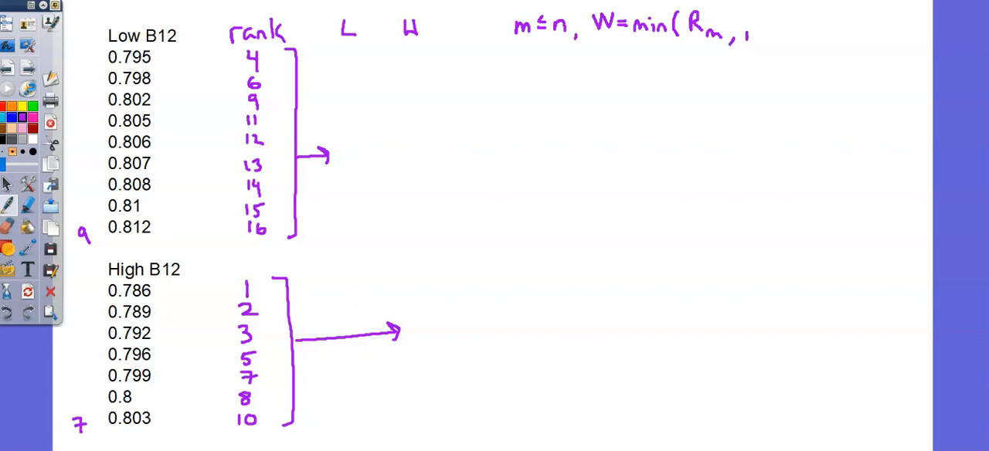
pyautogui.write('m(m+n')
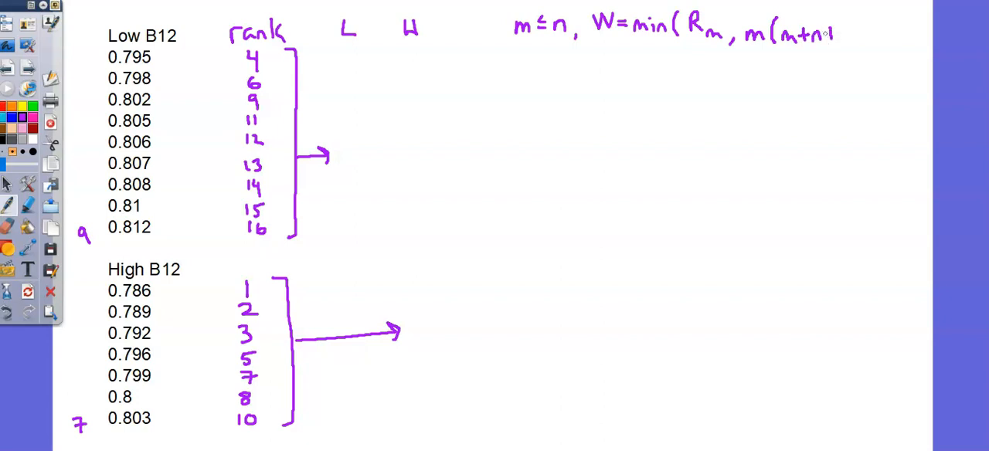
pyautogui.write('+1)-R')
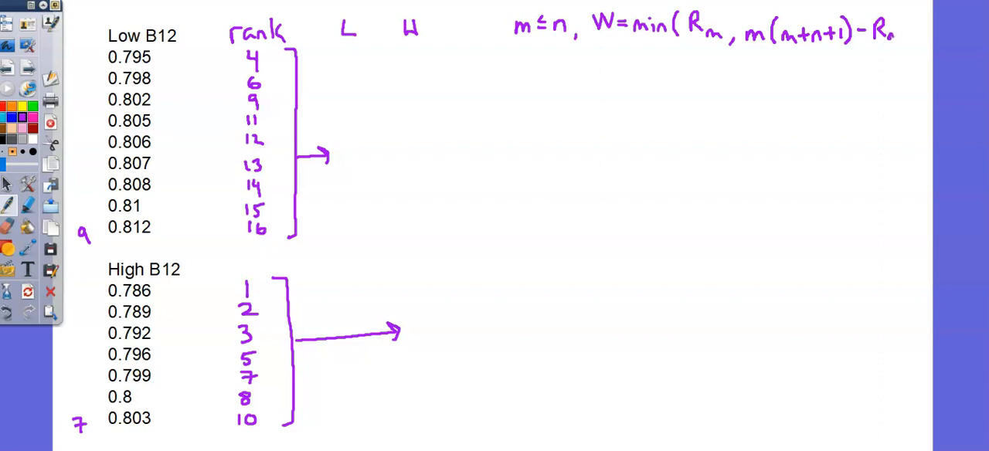
pyautogui.write('m)')
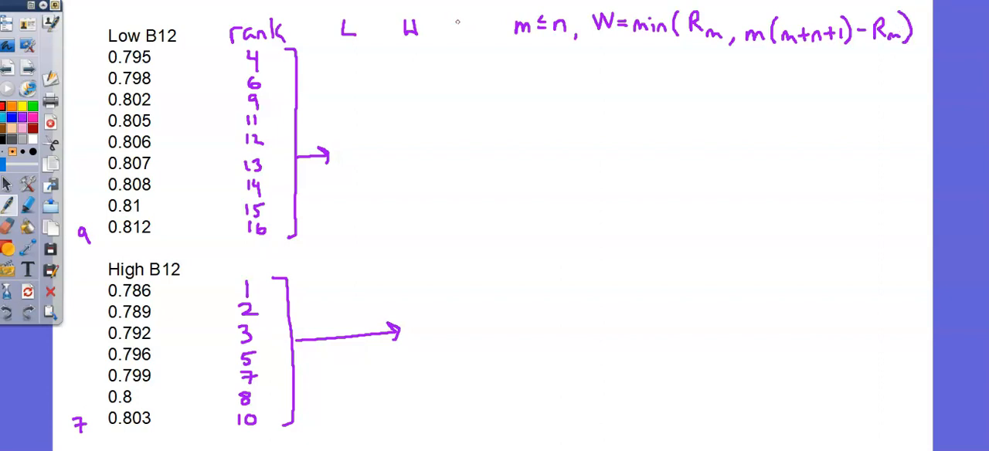
pyautogui.moveTo(450, 34)
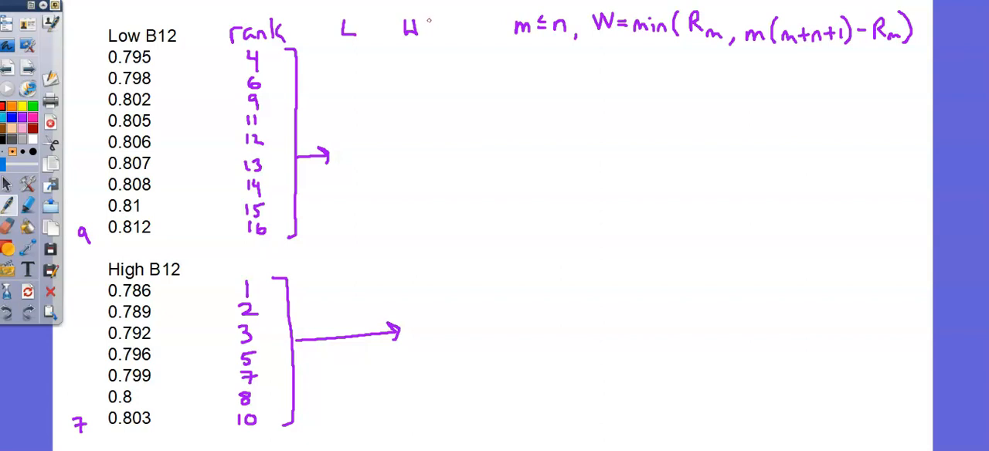
pyautogui.write('m')
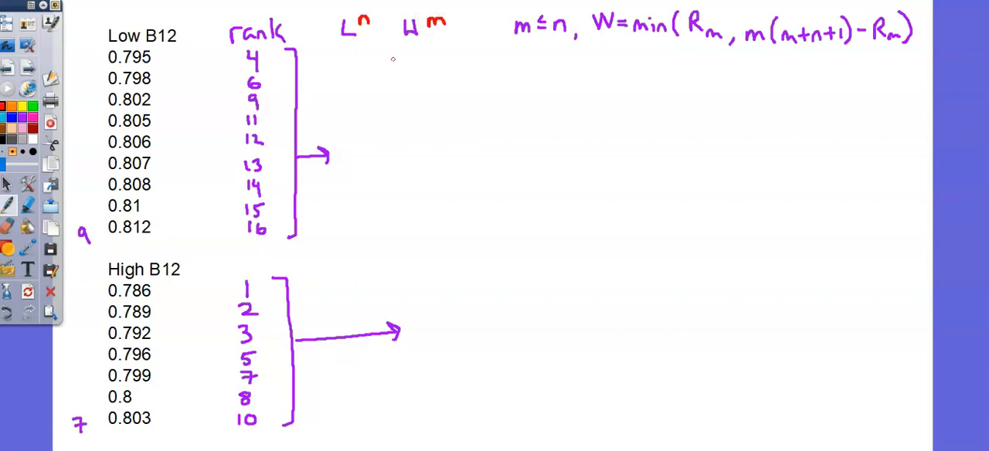
pyautogui.moveTo(391, 71)
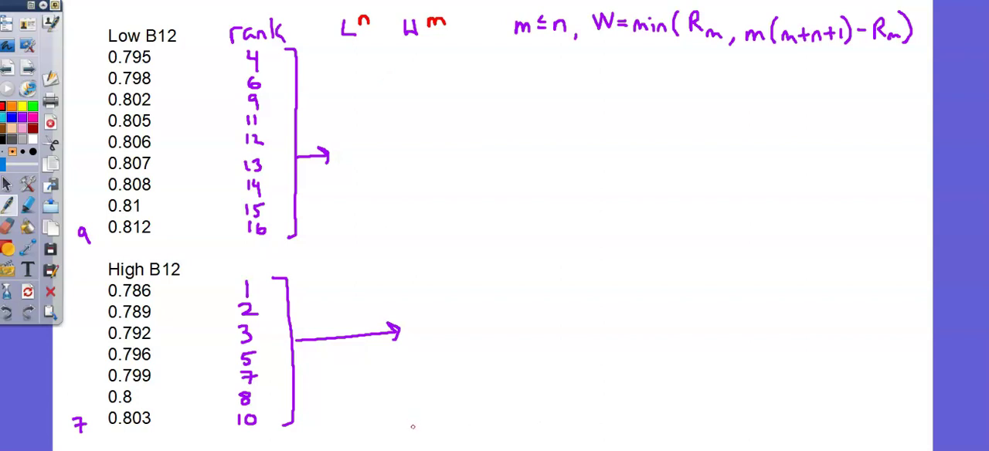
pyautogui.moveTo(392, 420)
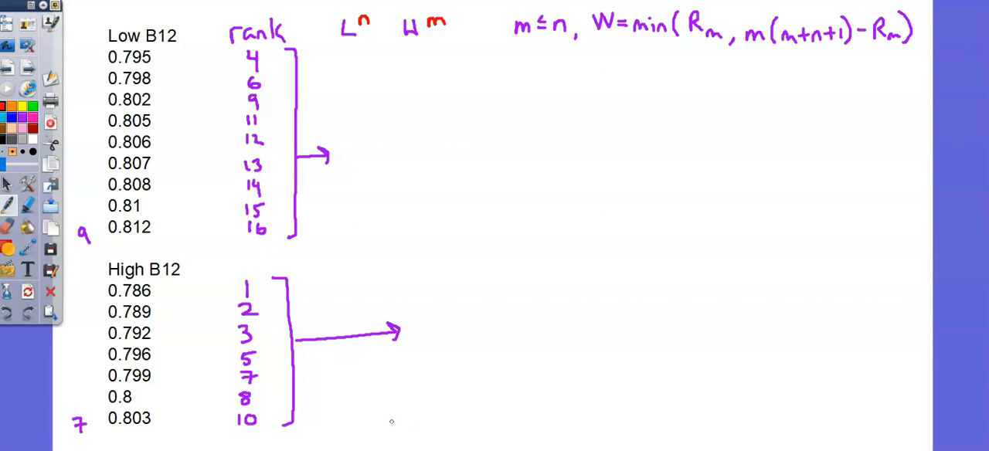
# Step: Total the High B12 ranks as 36 under a sum line and begin W=min(36,
pyautogui.moveTo(386, 423); pyautogui.dragTo(410, 424)
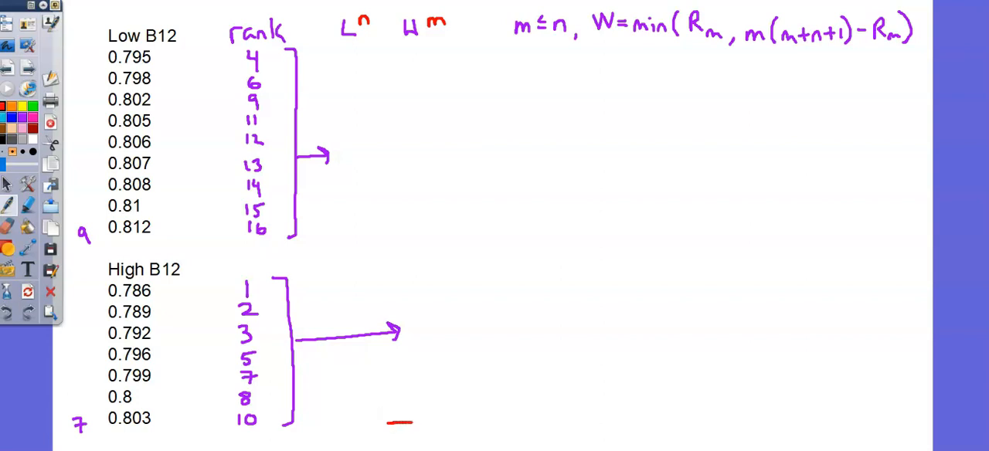
pyautogui.write('36')
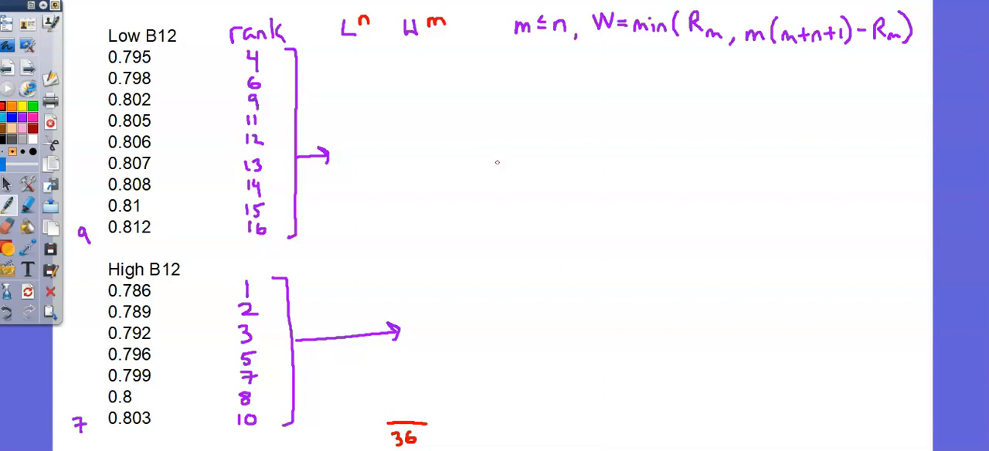
pyautogui.moveTo(493, 164)
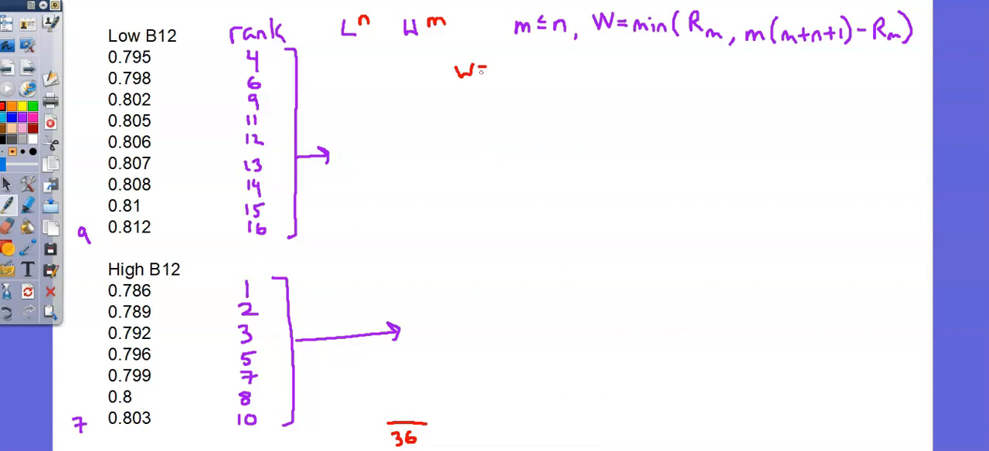
pyautogui.write('=min(')
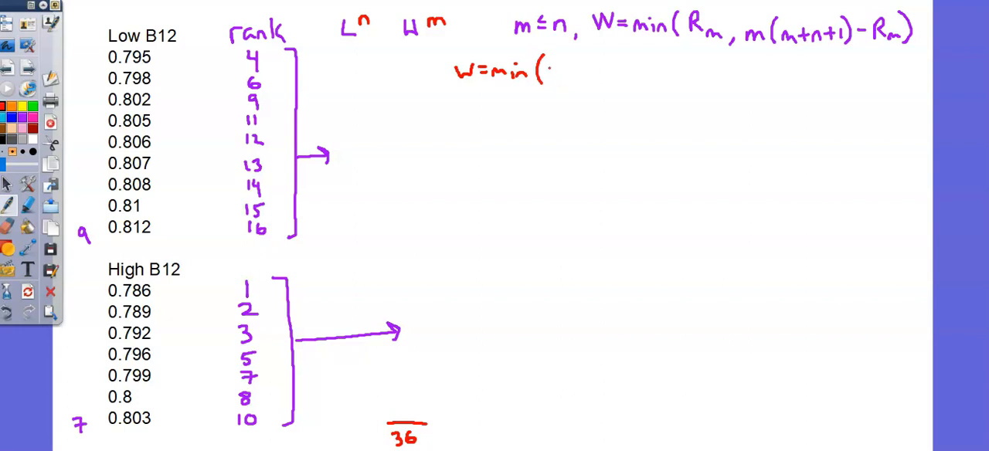
pyautogui.write('36,')
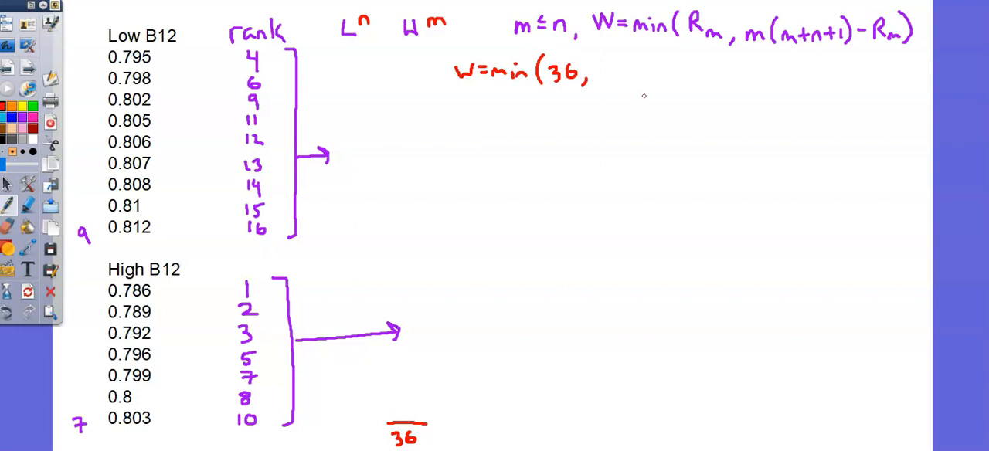
pyautogui.moveTo(627, 95)
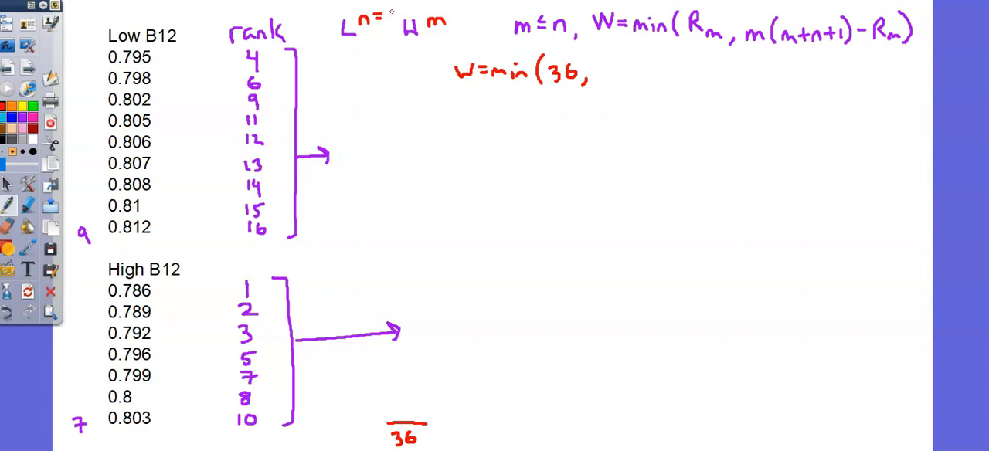
# Step: Write W=min(36, 7(7+9+1)−36) using m=7 and n=9
pyautogui.write('9')
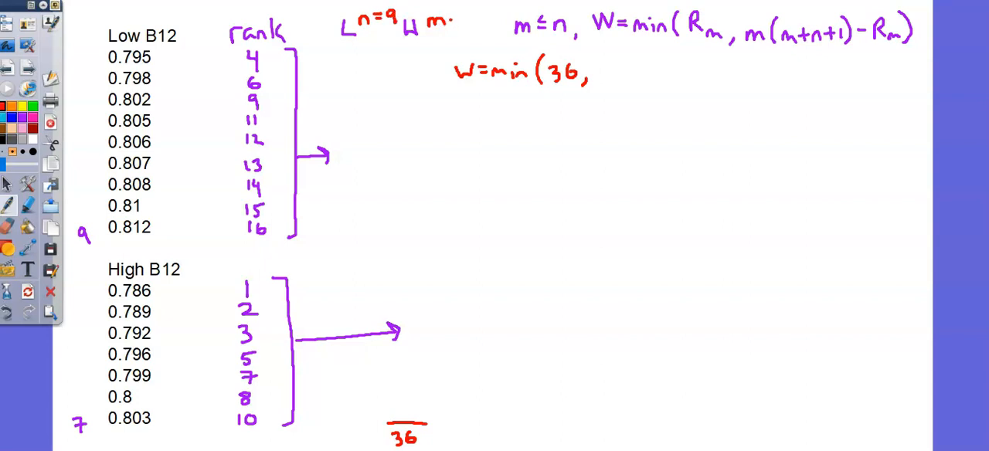
pyautogui.write('=7')
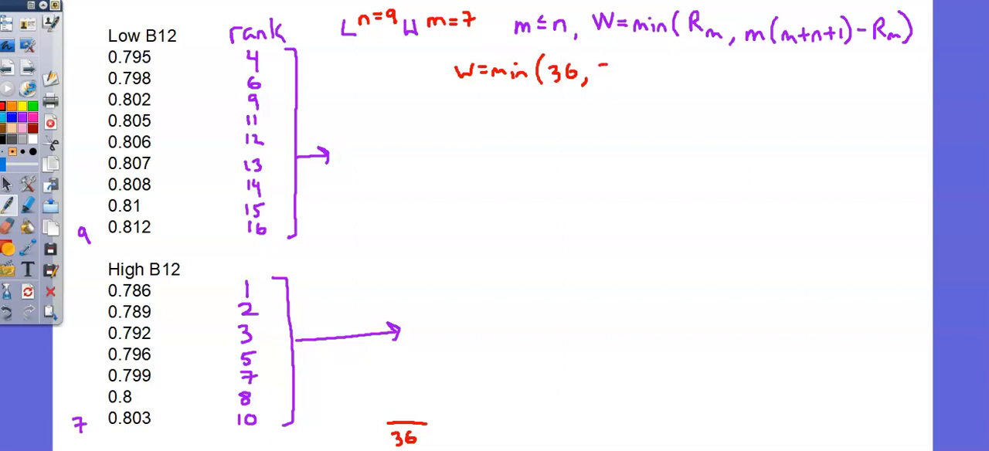
pyautogui.write('7(')
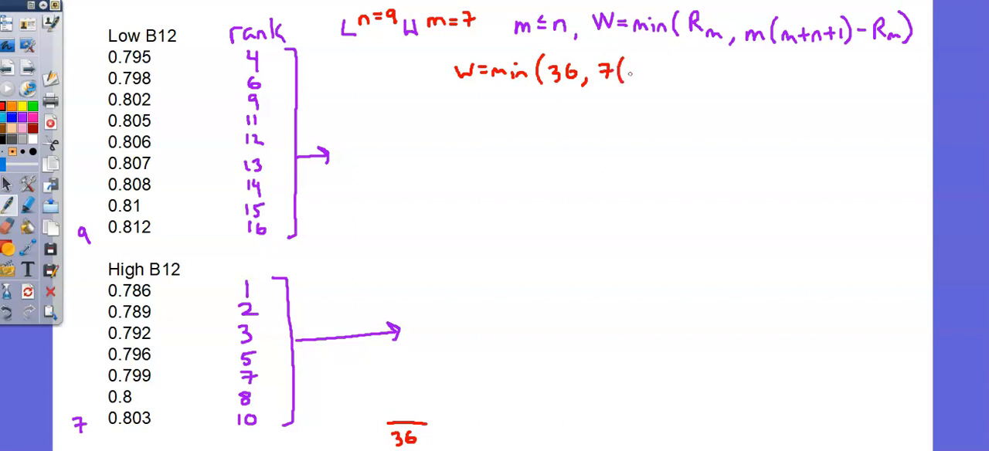
pyautogui.write('7')
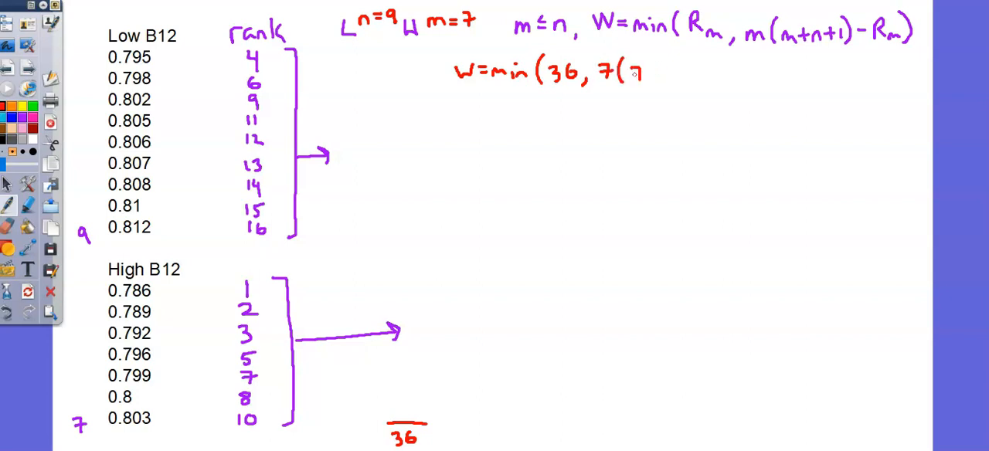
pyautogui.write('7+9+')
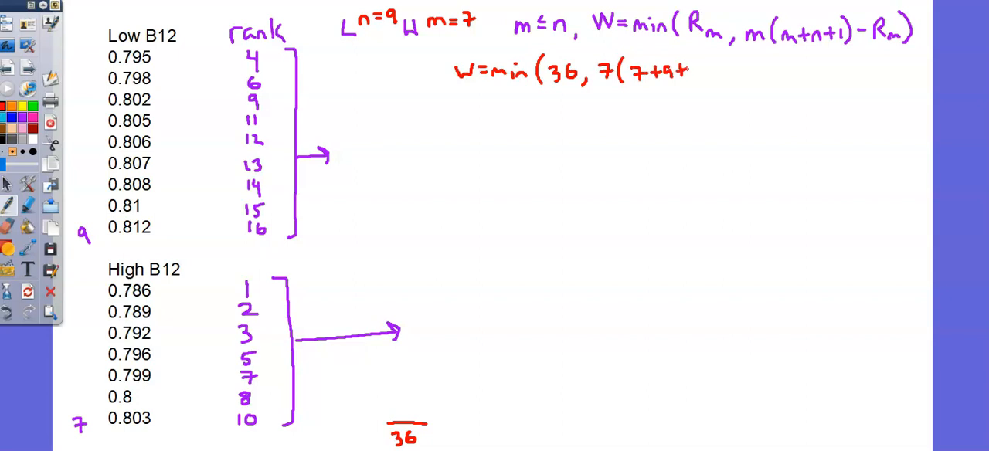
pyautogui.write('+1)')
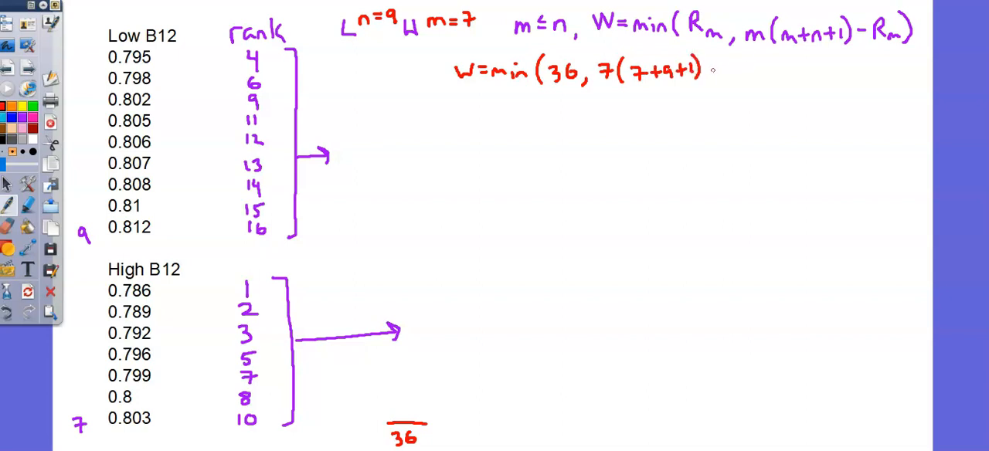
pyautogui.moveTo(710, 69); pyautogui.dragTo(729, 70)
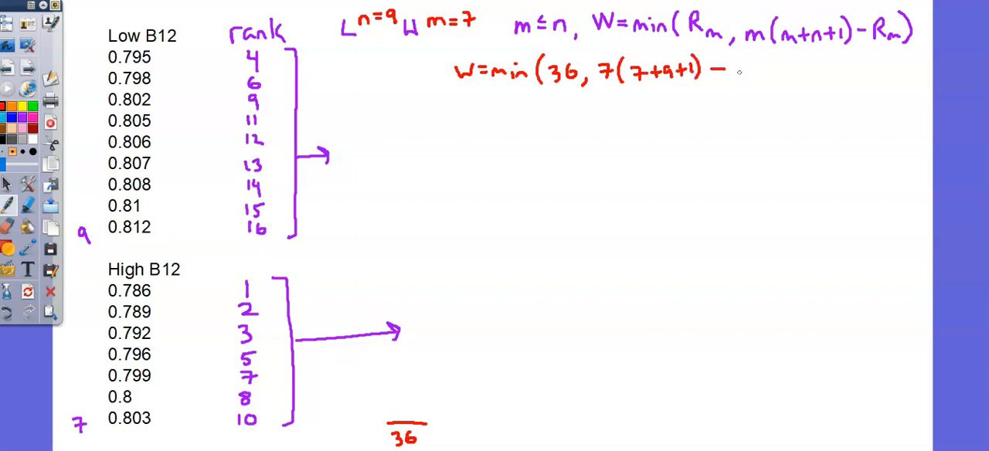
pyautogui.write('36)')
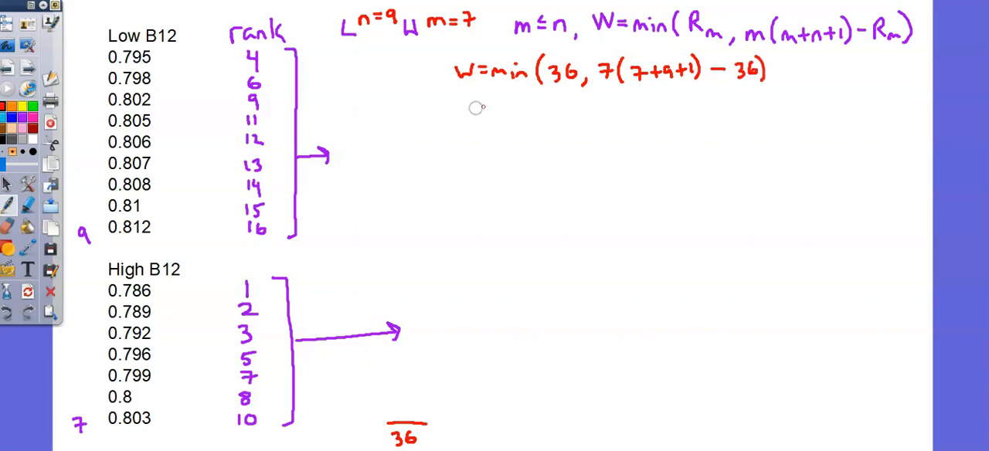
# Step: Simplify the statistic to =min(36, 83)
pyautogui.write('=min(')
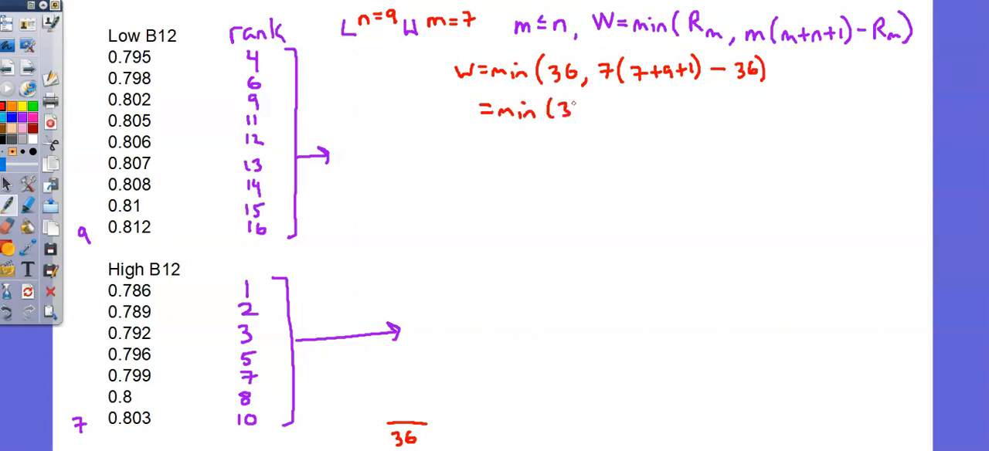
pyautogui.write('36,')
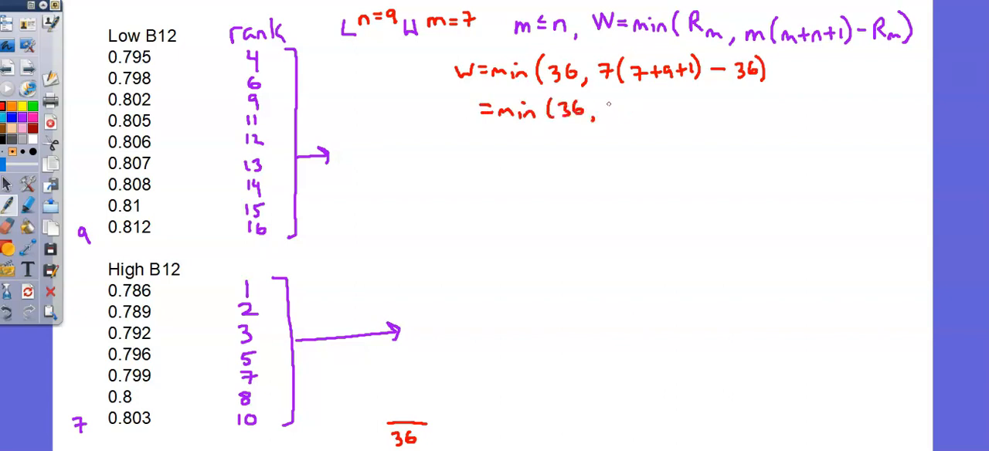
pyautogui.write('83)   =')
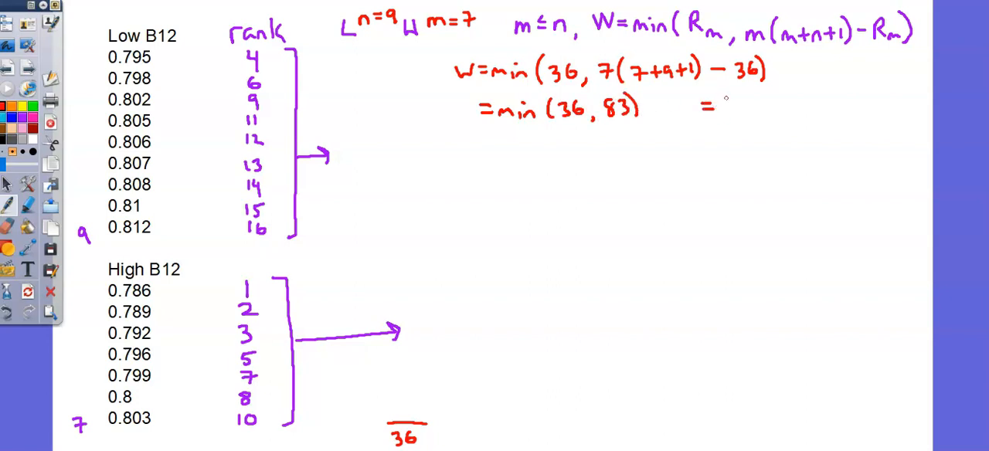
# Step: Finish W=36 and note '→ 5% sig. level' beside the B12 question
pyautogui.write('3')
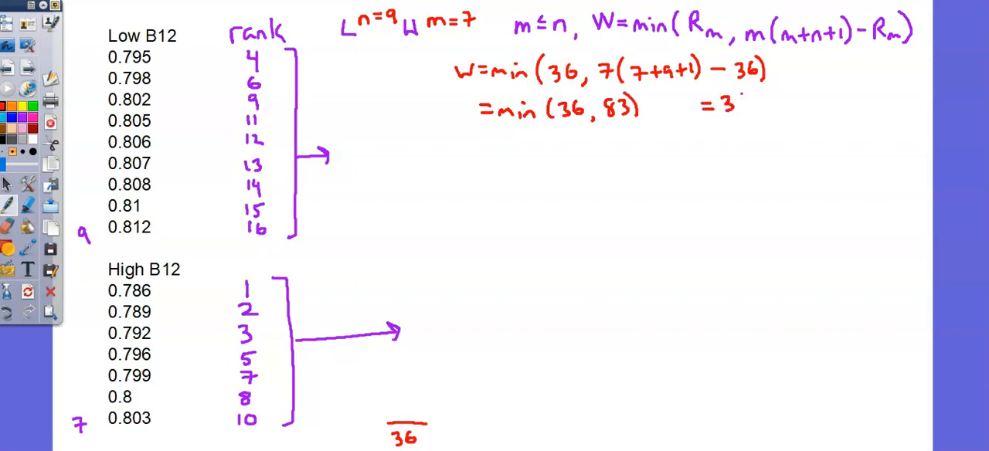
pyautogui.write('6')
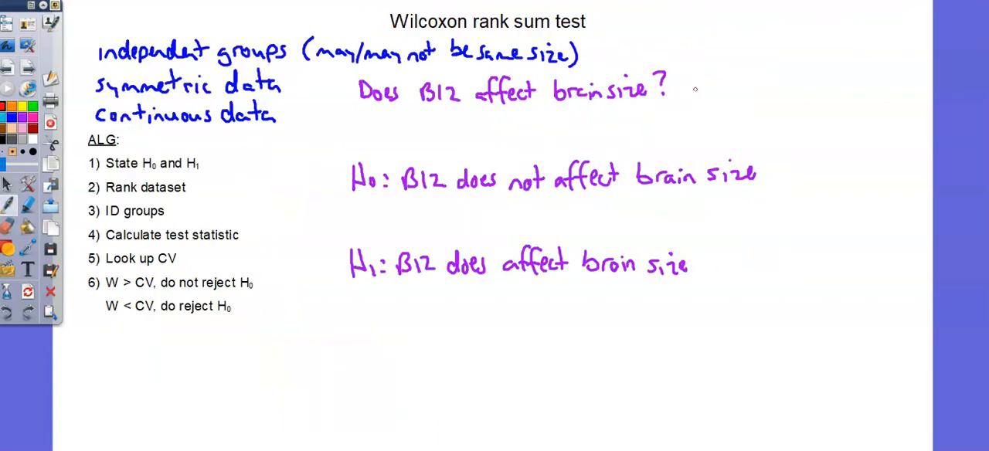
pyautogui.moveTo(688, 90); pyautogui.dragTo(742, 90)
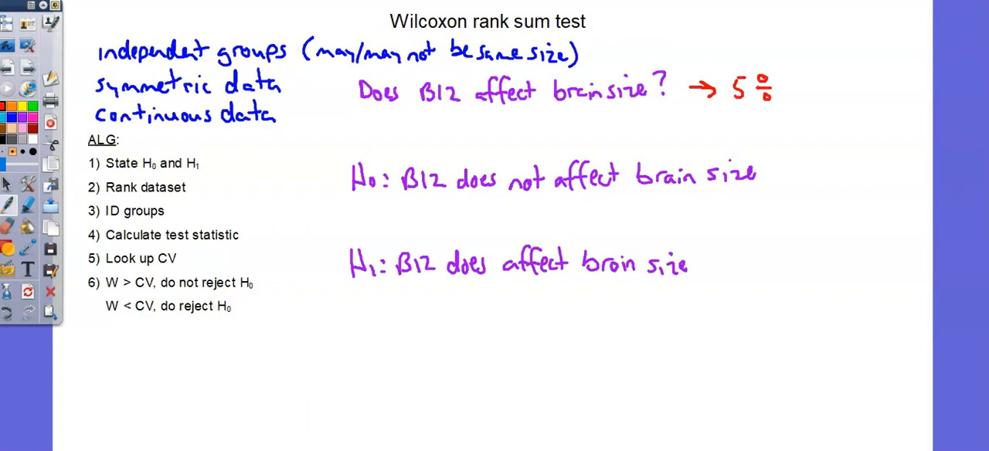
pyautogui.write('sig.')
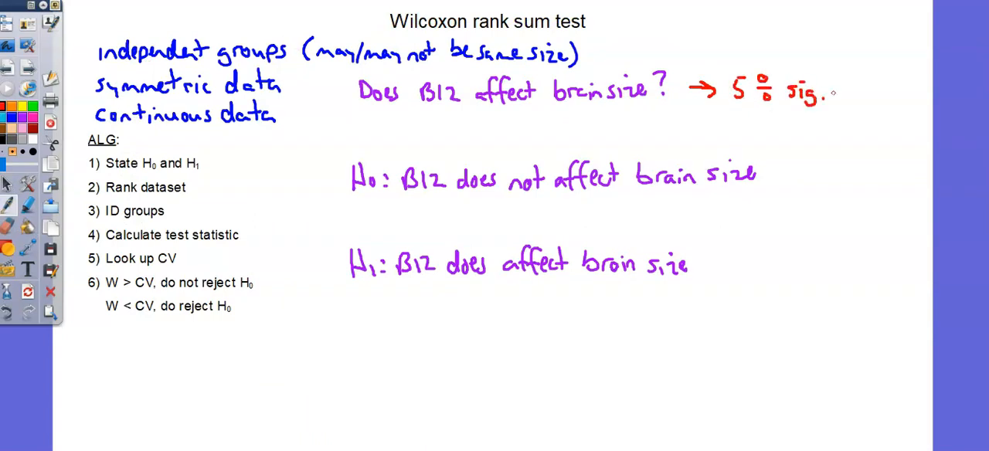
pyautogui.write('level')
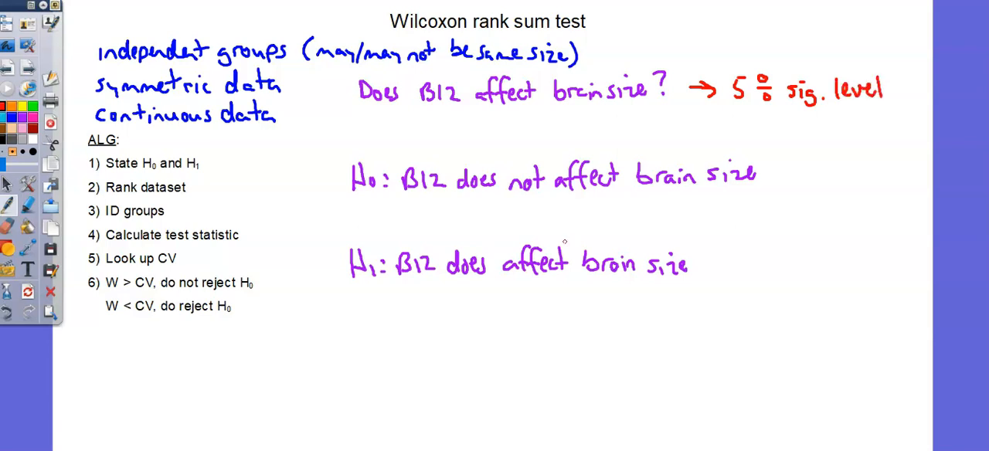
pyautogui.moveTo(540, 255)
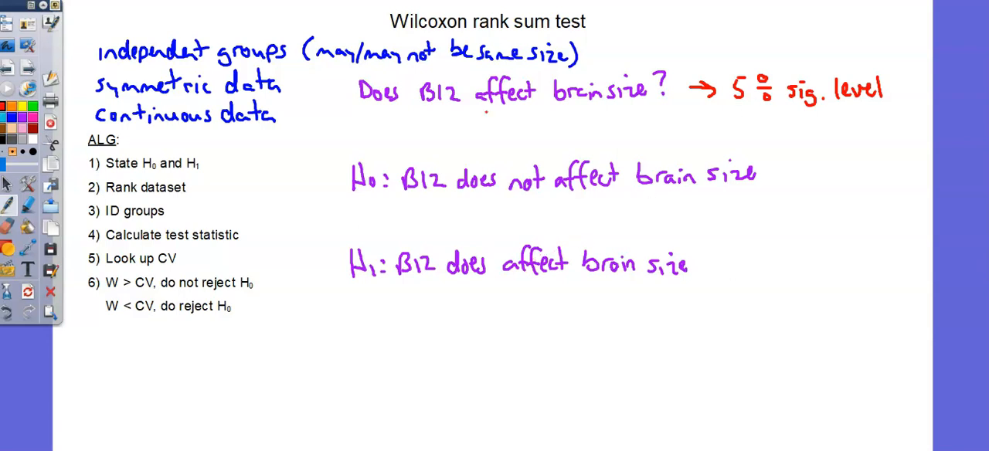
# Step: Double-underline the word 'affect' in the question
pyautogui.moveTo(479, 120); pyautogui.dragTo(528, 121)
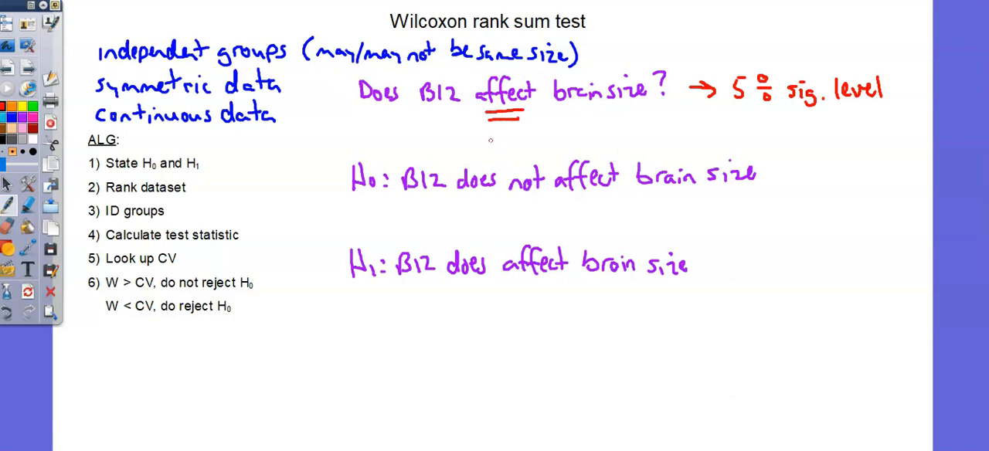
pyautogui.moveTo(492, 139); pyautogui.dragTo(502, 147)
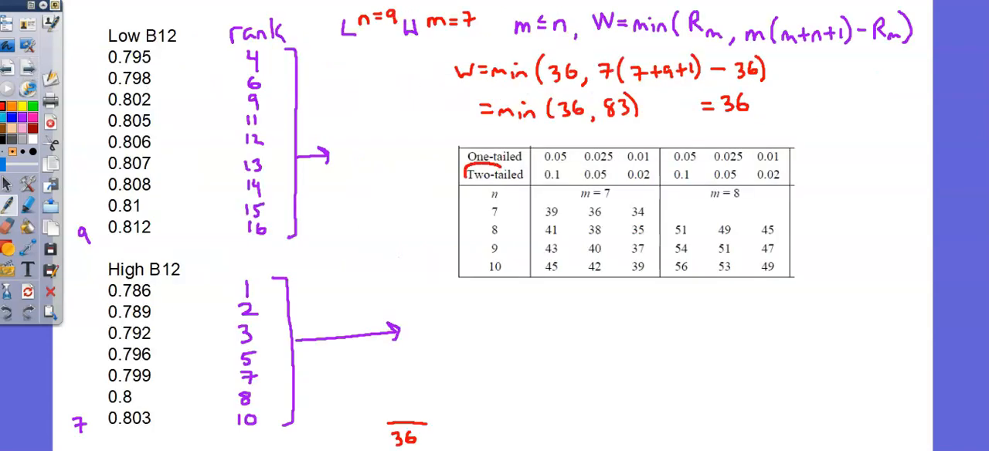
# Step: Circle Two-tailed, arrow from row n=9 to 40 and record CV=40
pyautogui.moveTo(463, 173); pyautogui.dragTo(526, 173)
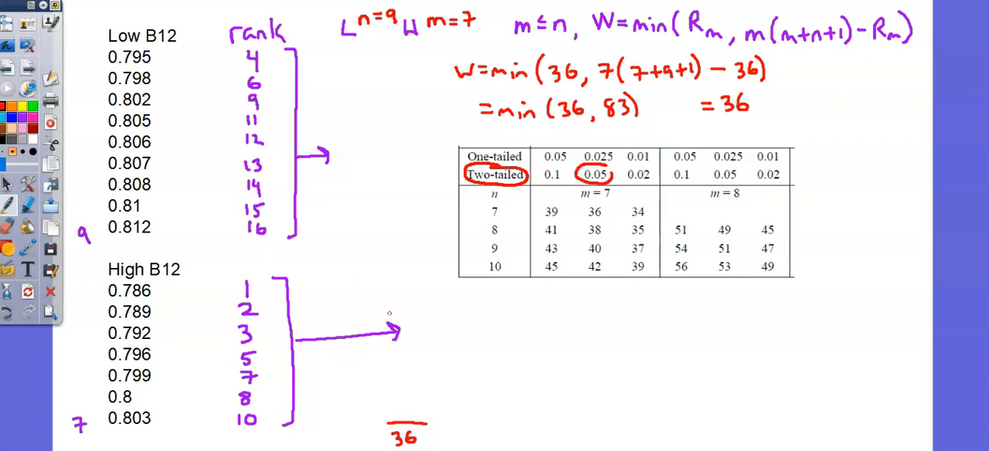
pyautogui.moveTo(357, 207)
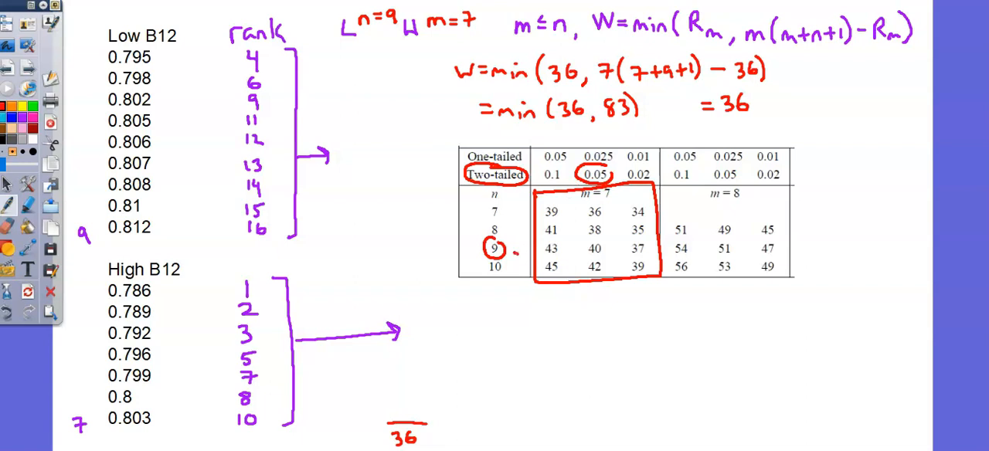
pyautogui.moveTo(510, 250); pyautogui.dragTo(574, 250)
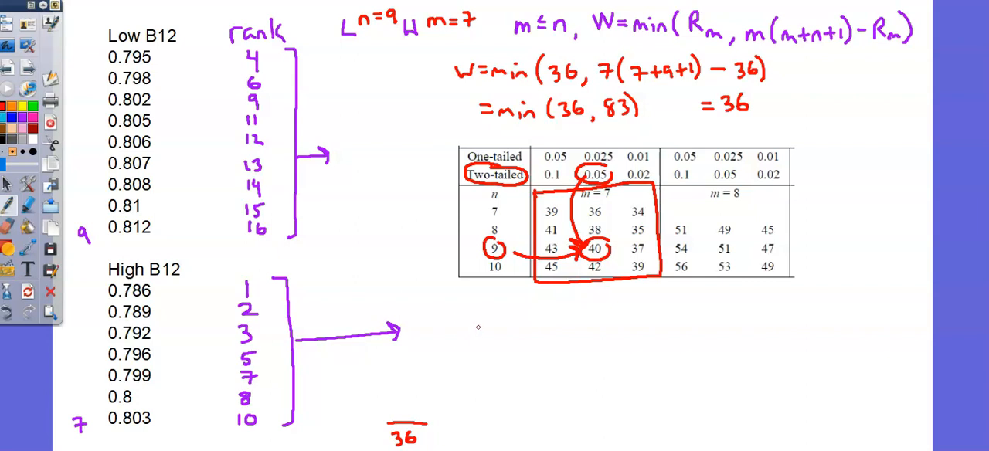
pyautogui.write('CV=40')
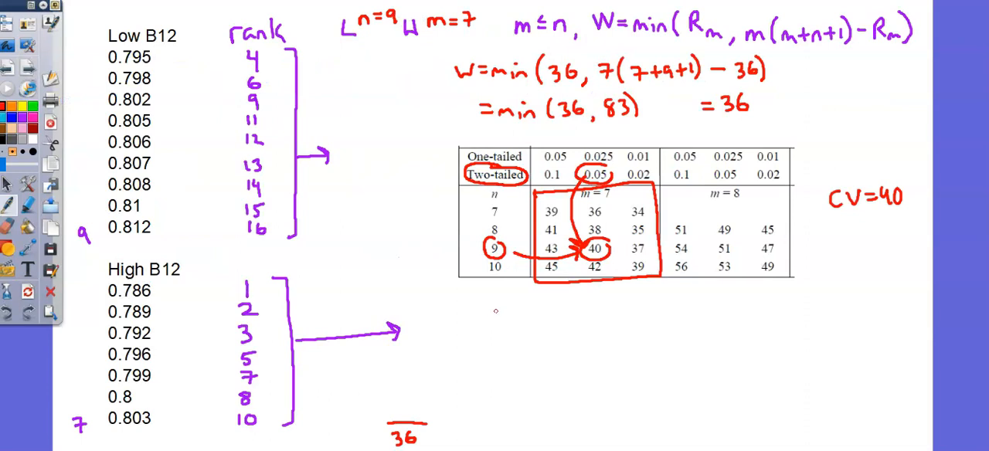
# Step: Handwrite the comparison '36 < 40' below the table
pyautogui.write('36')
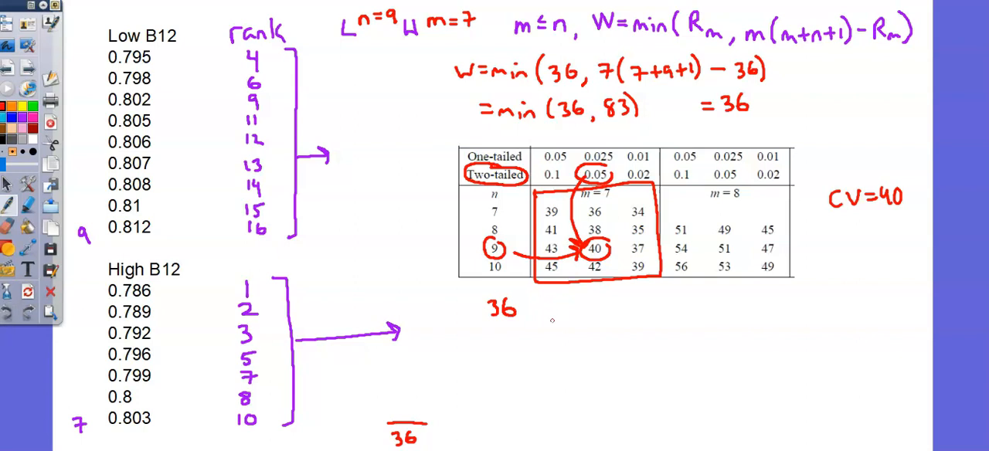
pyautogui.write('40')
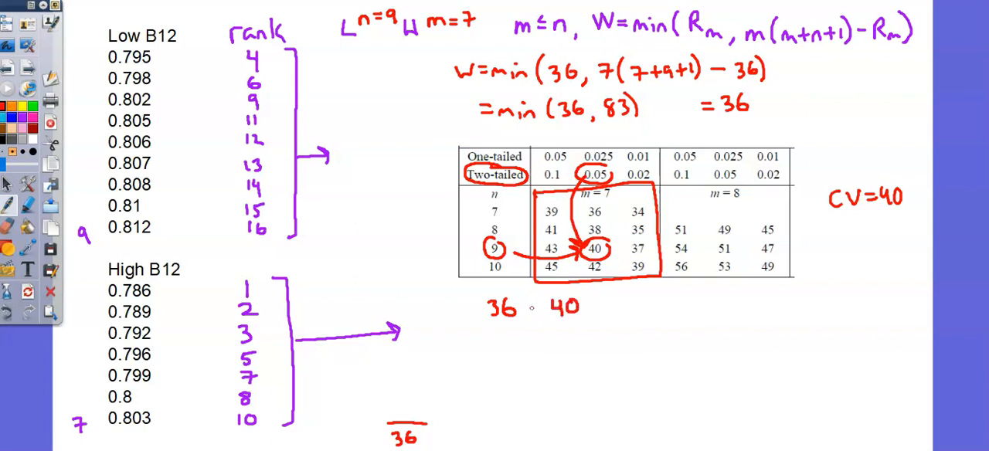
pyautogui.moveTo(540, 305); pyautogui.dragTo(533, 313)
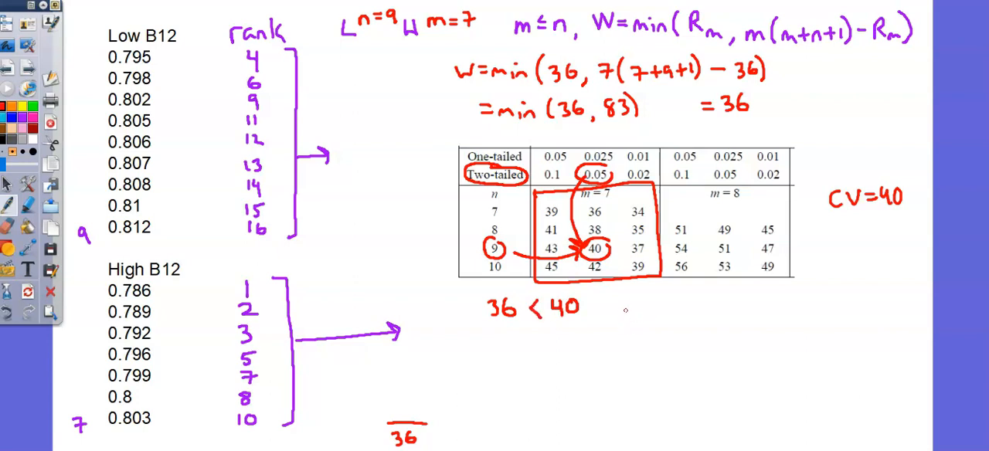
# Step: Write the decision 'reject Ho' and begin the conclusion with 'B1'
pyautogui.moveTo(606, 306); pyautogui.dragTo(631, 309)
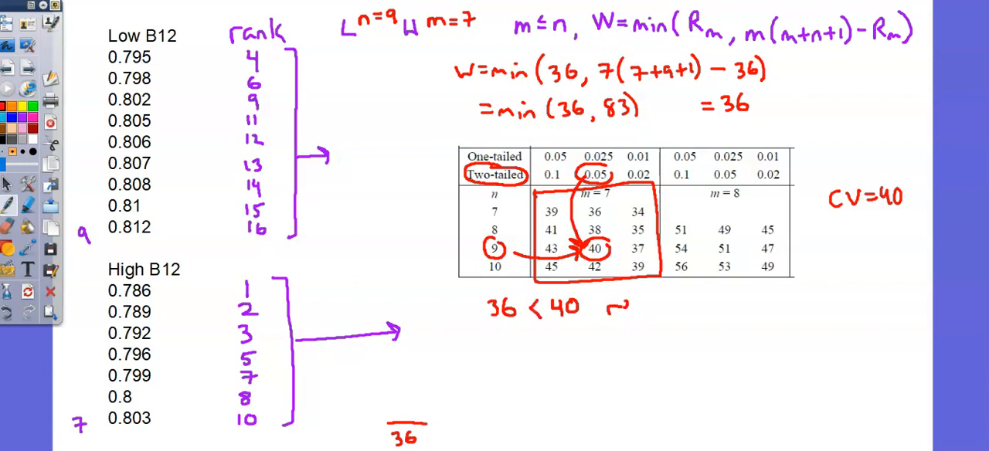
pyautogui.write('reject')
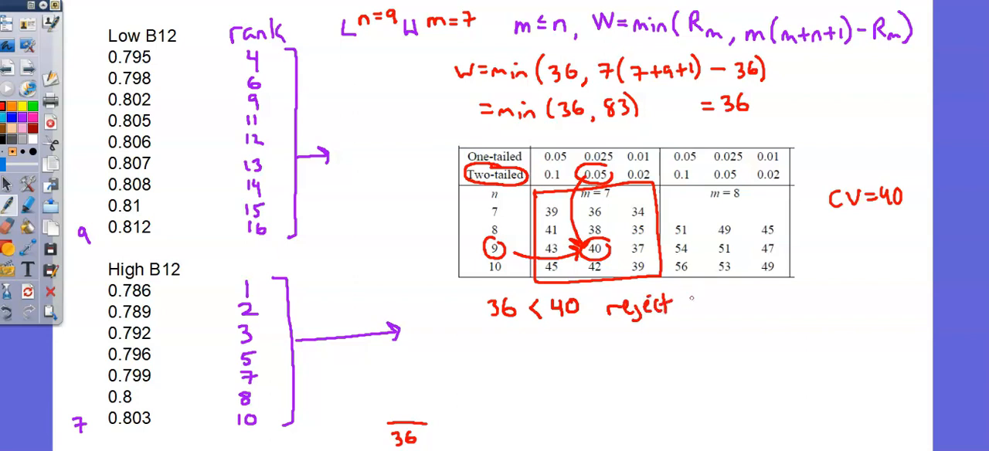
pyautogui.write('Ho')
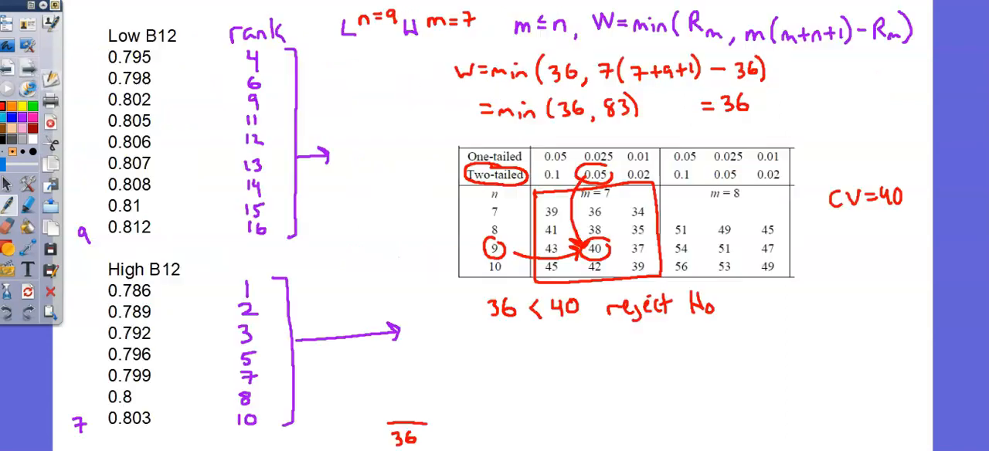
pyautogui.write('B1')
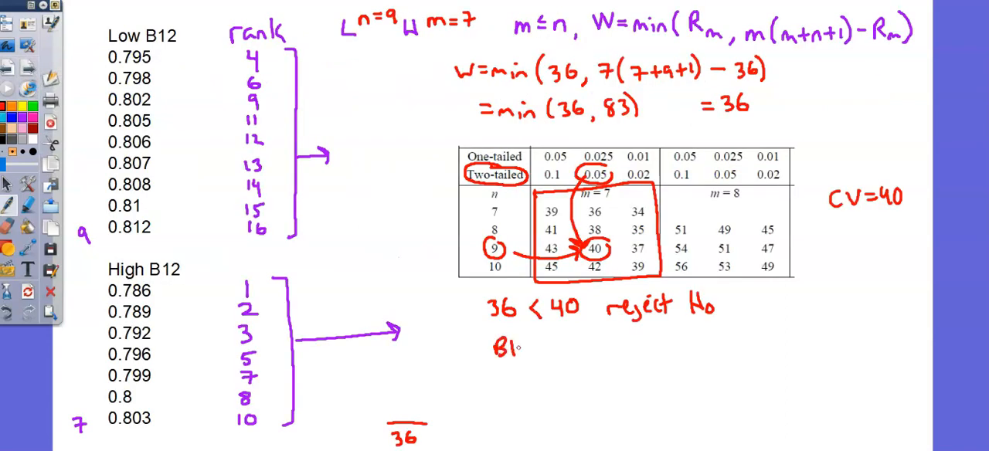